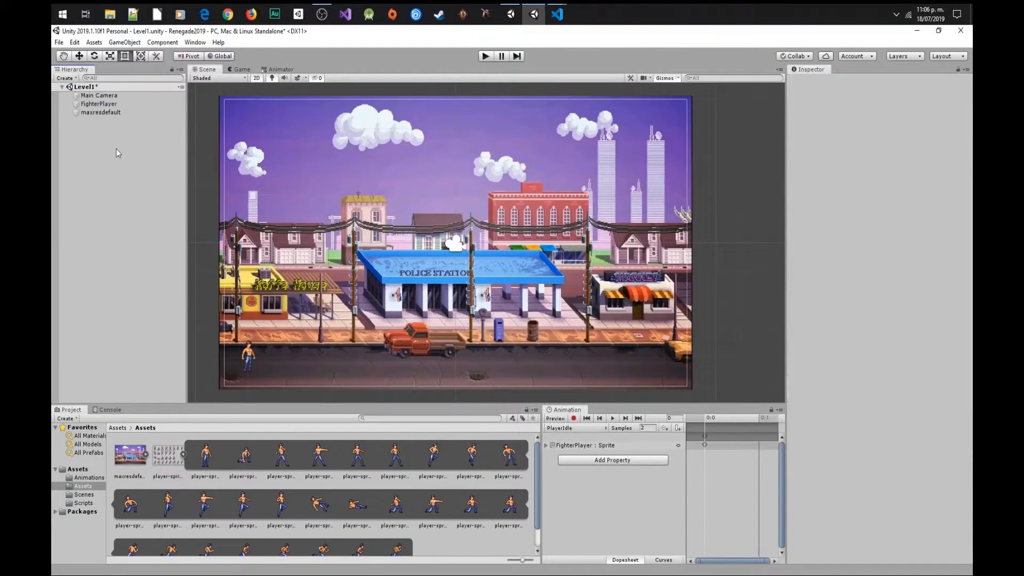
Create a new Enemy folder inside the project's inner Assets folder.
left_click(99, 104)
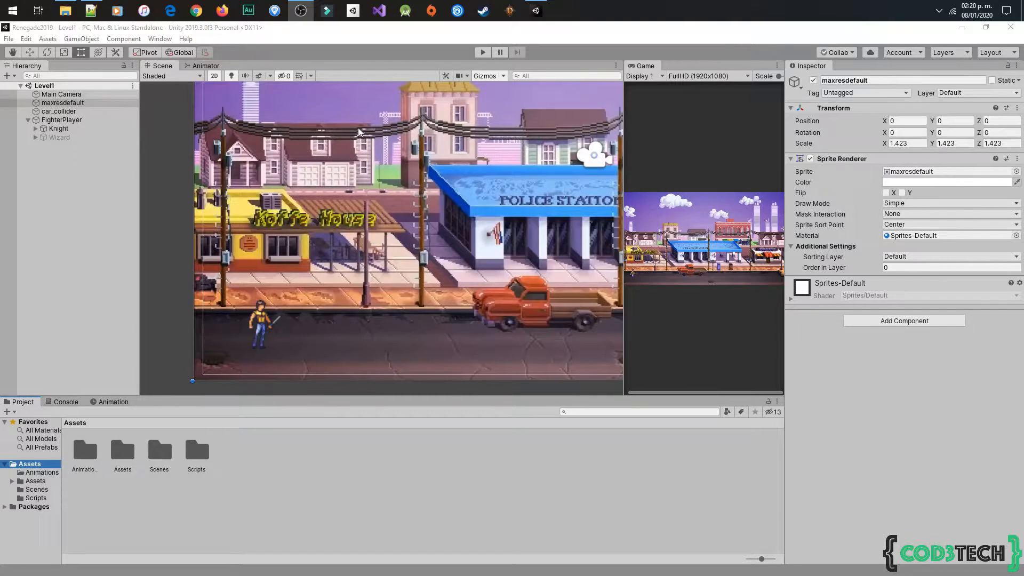
mouse_move(535, 334)
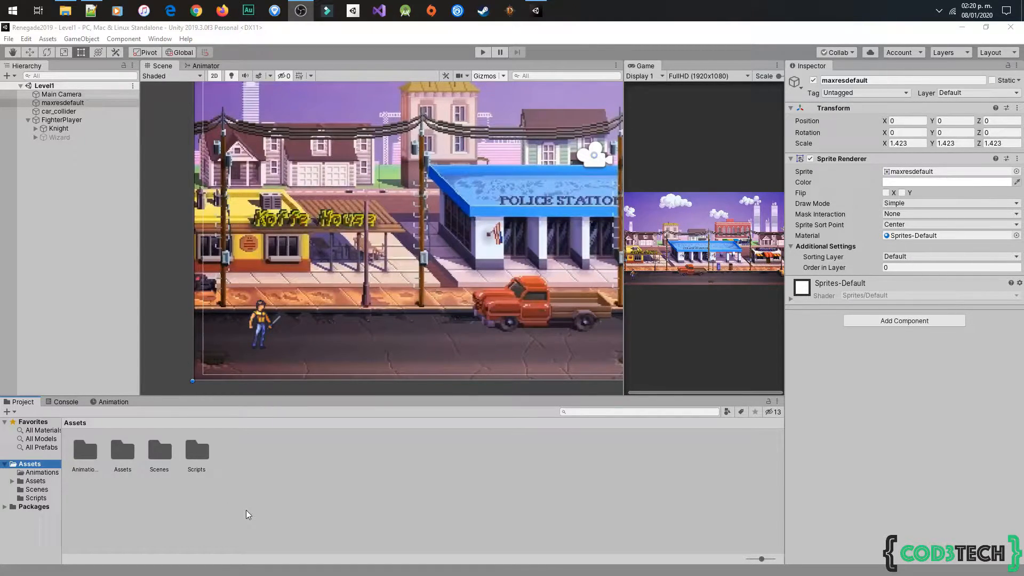
left_click(35, 481)
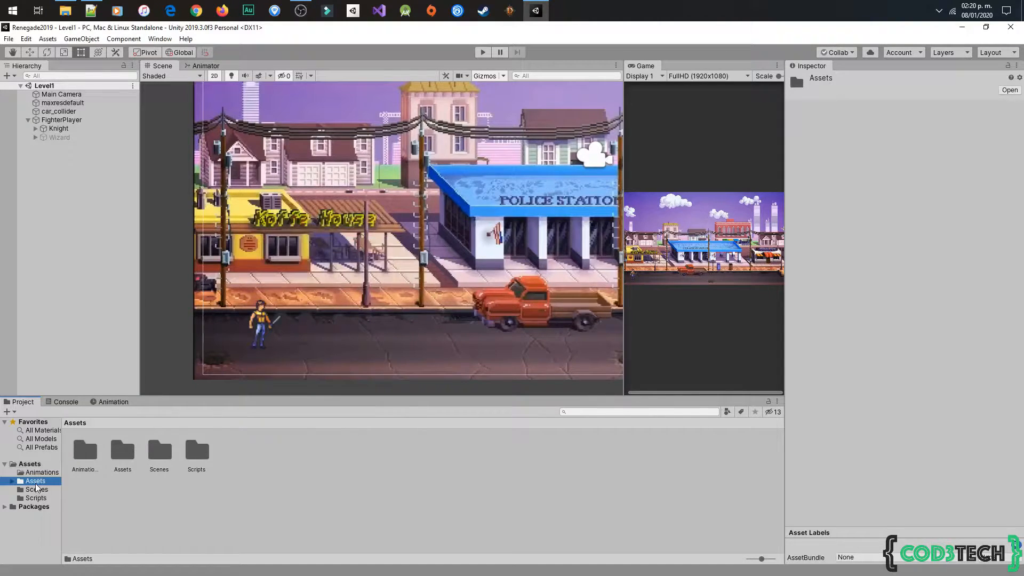
right_click(35, 482)
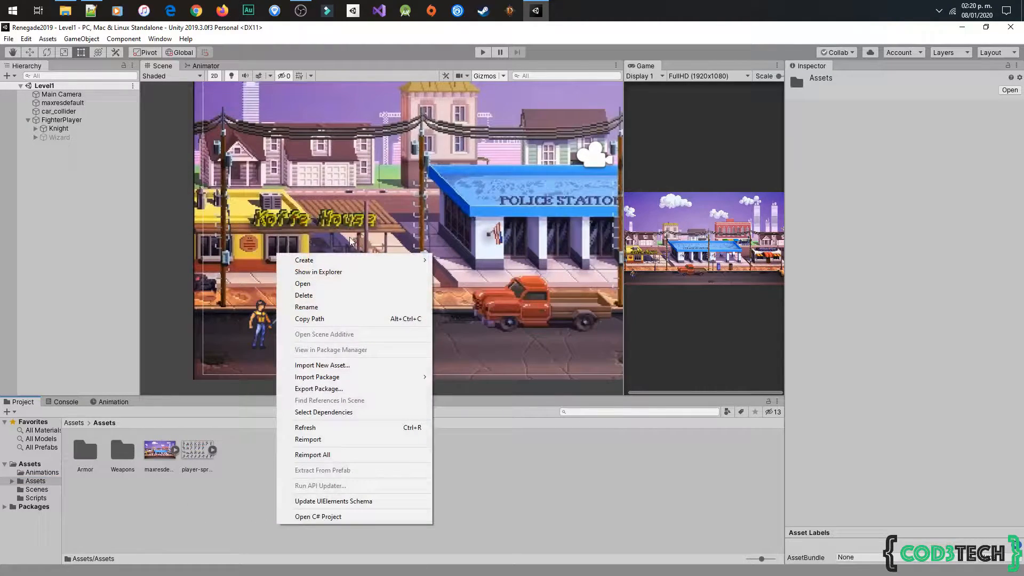
left_click(303, 260)
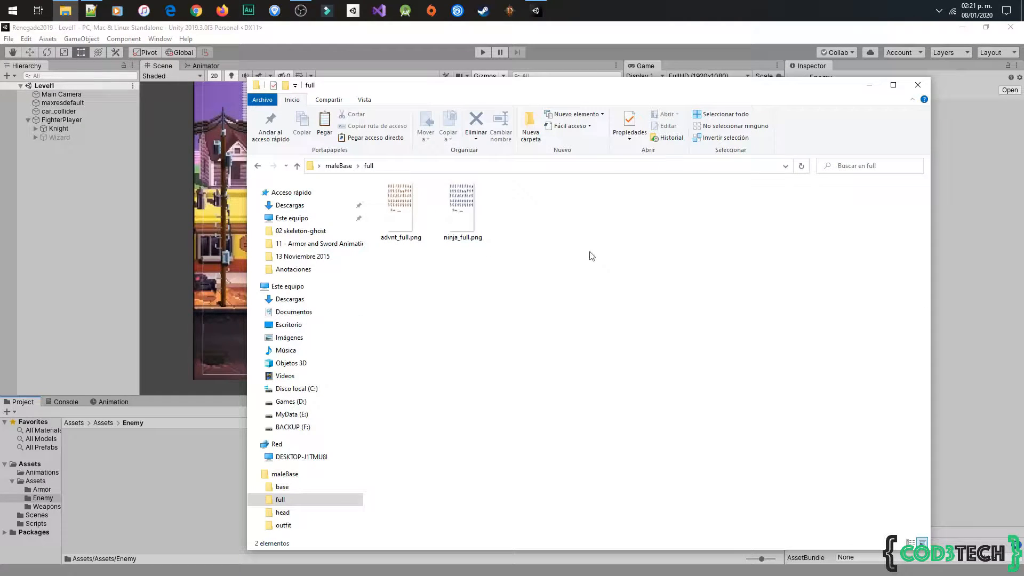
mouse_move(594, 255)
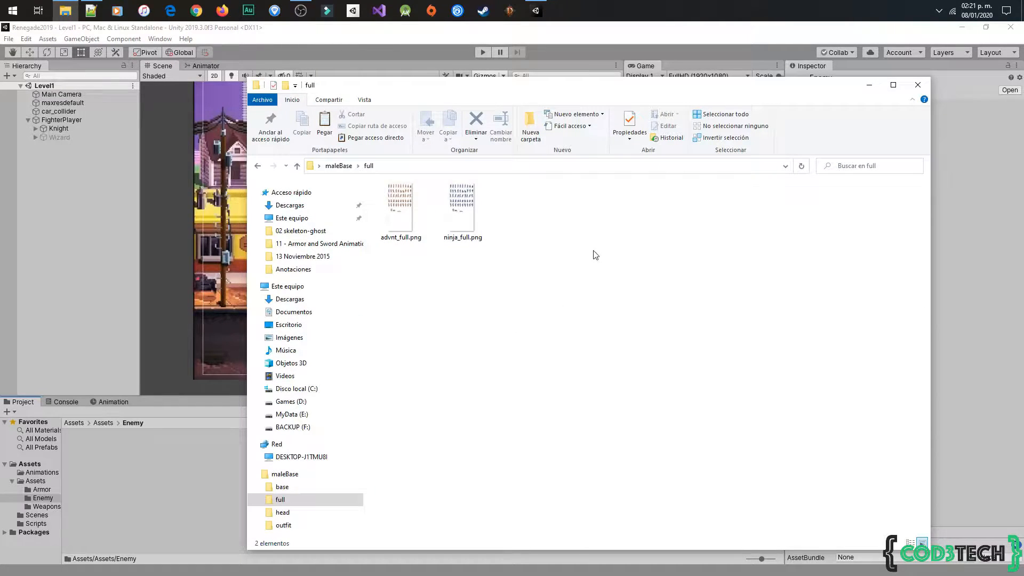
Bring the ninja_full.png sprite sheet from maleBase\full into the Enemy folder.
left_click(462, 205)
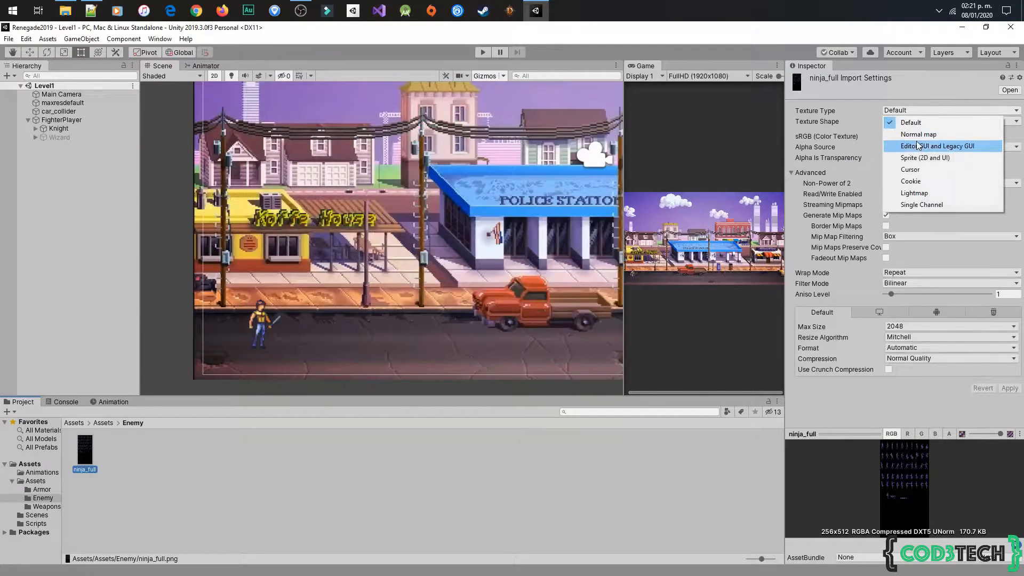
Make ninja_full a Sprite (2D and UI) texture in Multiple mode and slice it into frames.
left_click(925, 158)
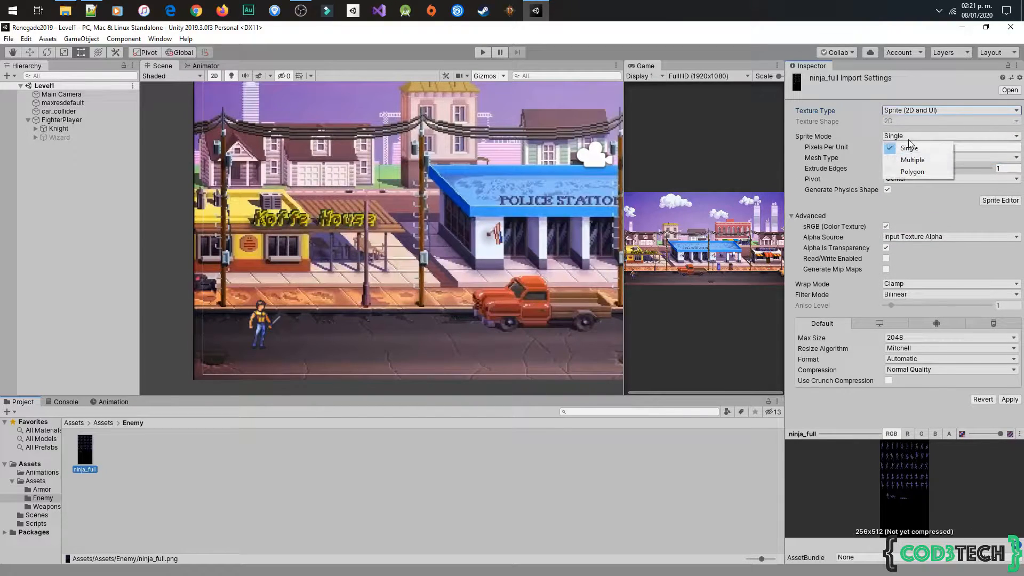
left_click(912, 159)
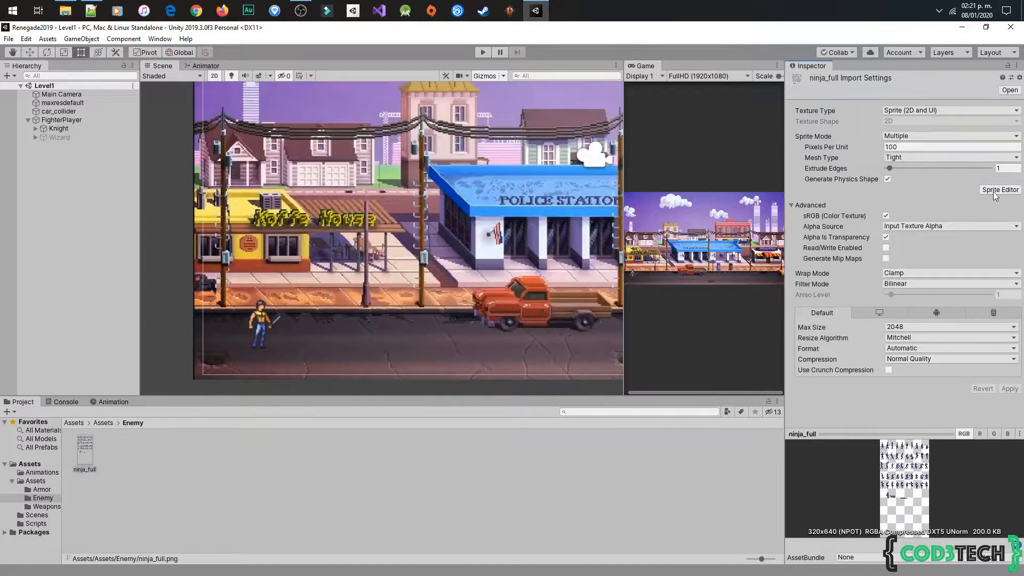
left_click(1000, 190)
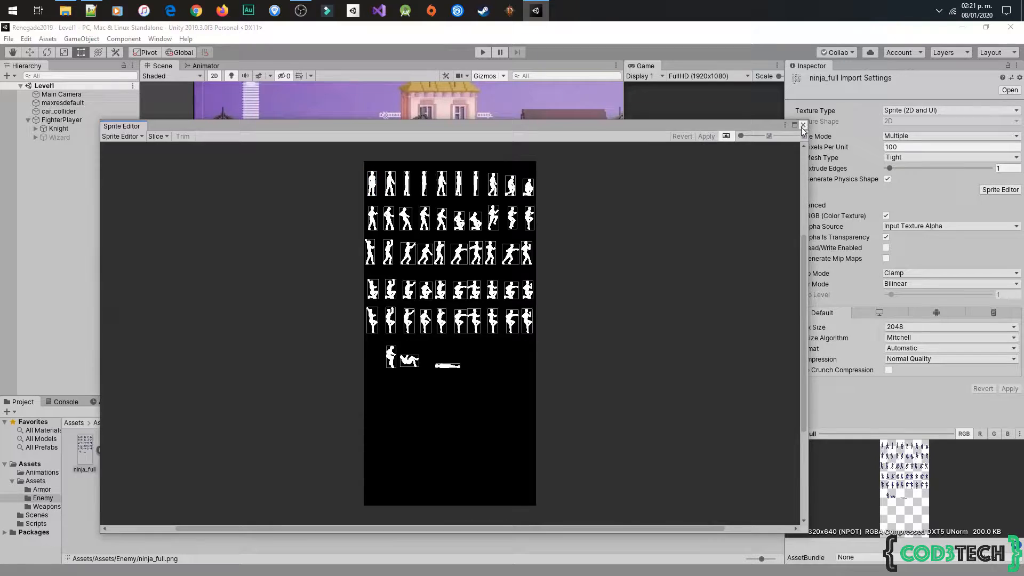
left_click(804, 126)
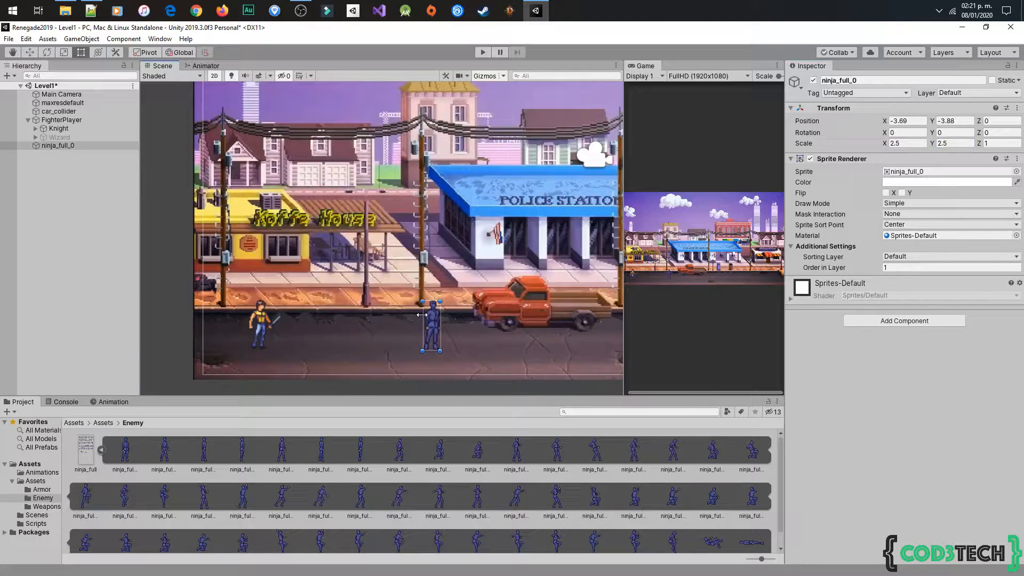
Rename the ninja Enemy_Ninja and create IdleEnemyNinja and WalkEnemyNinja clips in Animations/Enemy.
left_click(885, 193)
type("Enemy_Ninja")
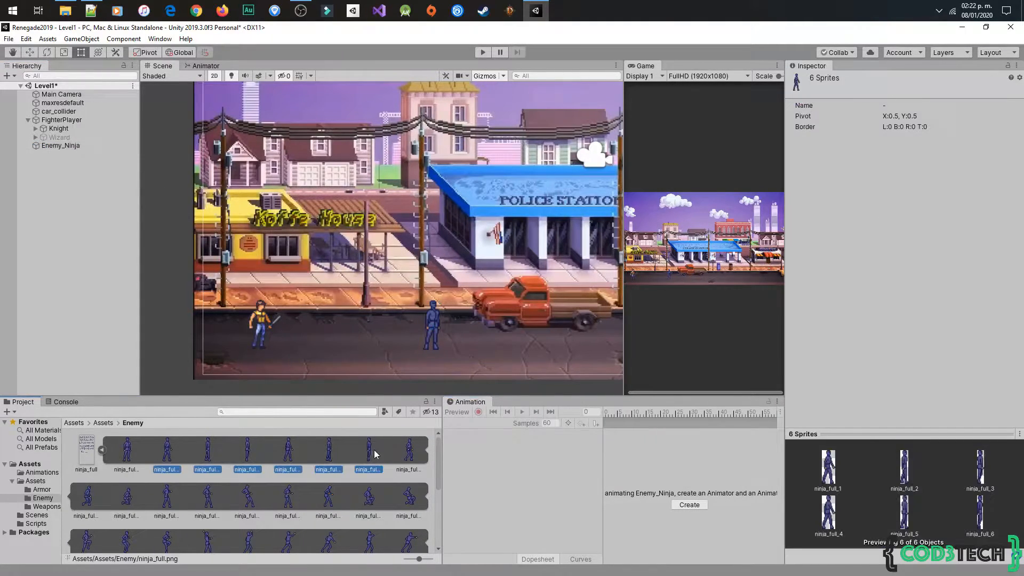
left_click(688, 504)
type("IdleEnemyNinja.anim")
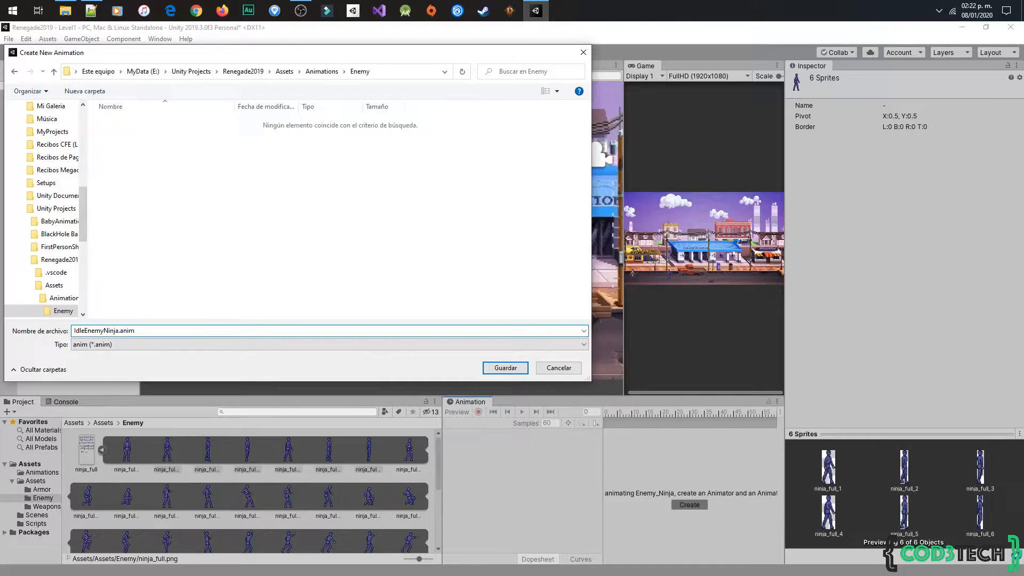
left_click(505, 368)
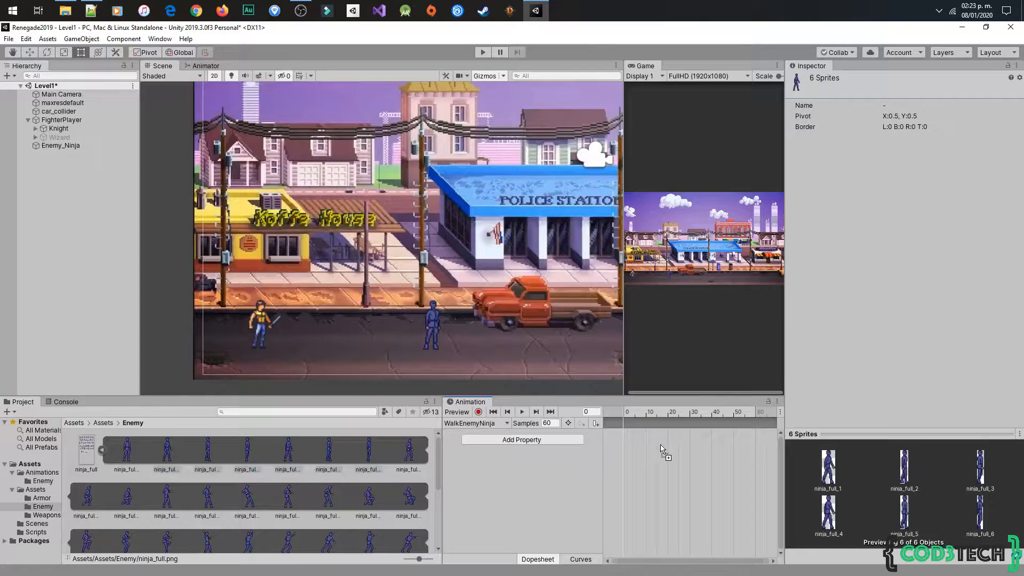
left_click(521, 412)
type("6")
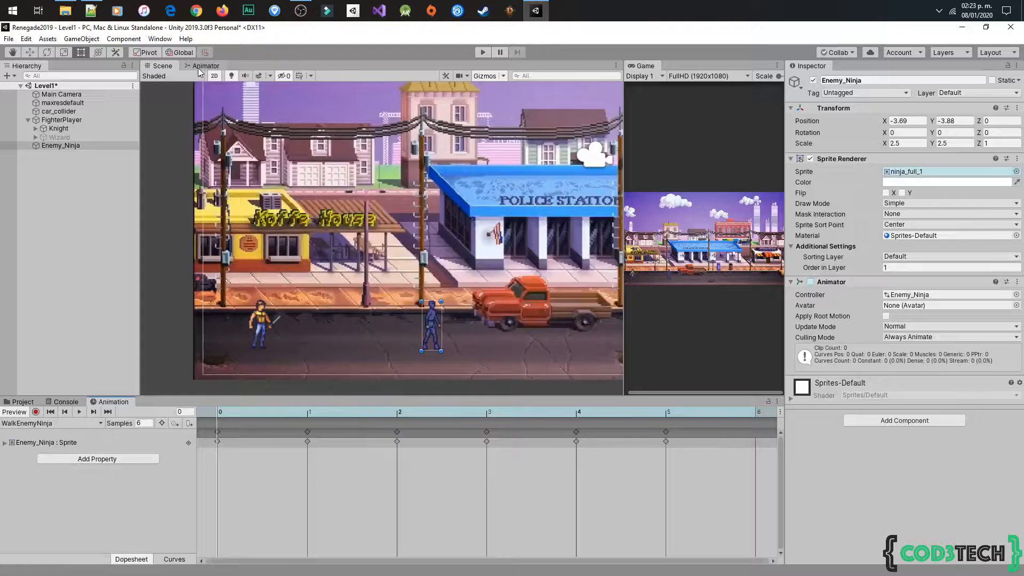
left_click(206, 65)
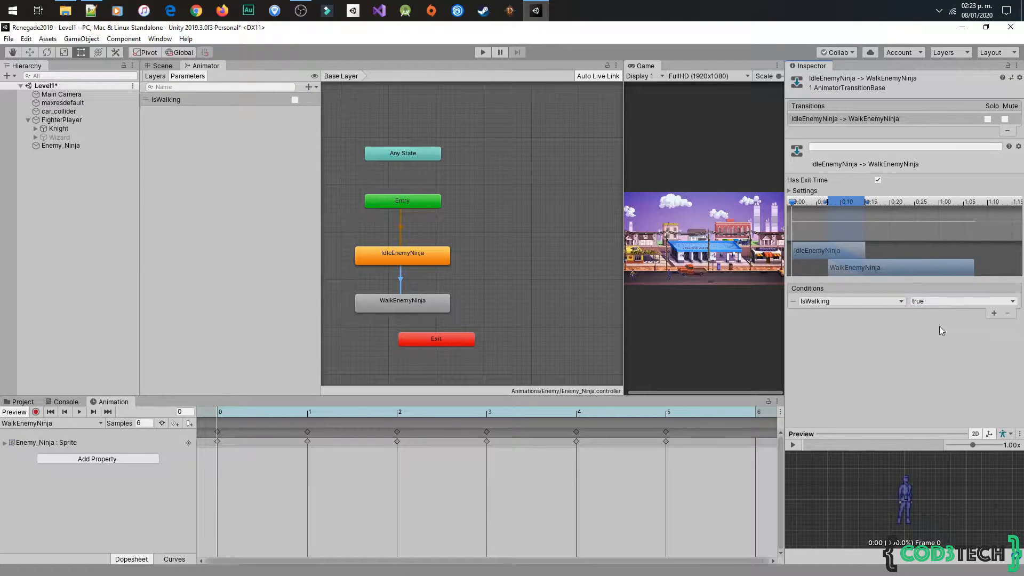
Add a WalkEnemyNinja-to-IdleEnemyNinja transition conditioned on IsWalking being false.
right_click(402, 300)
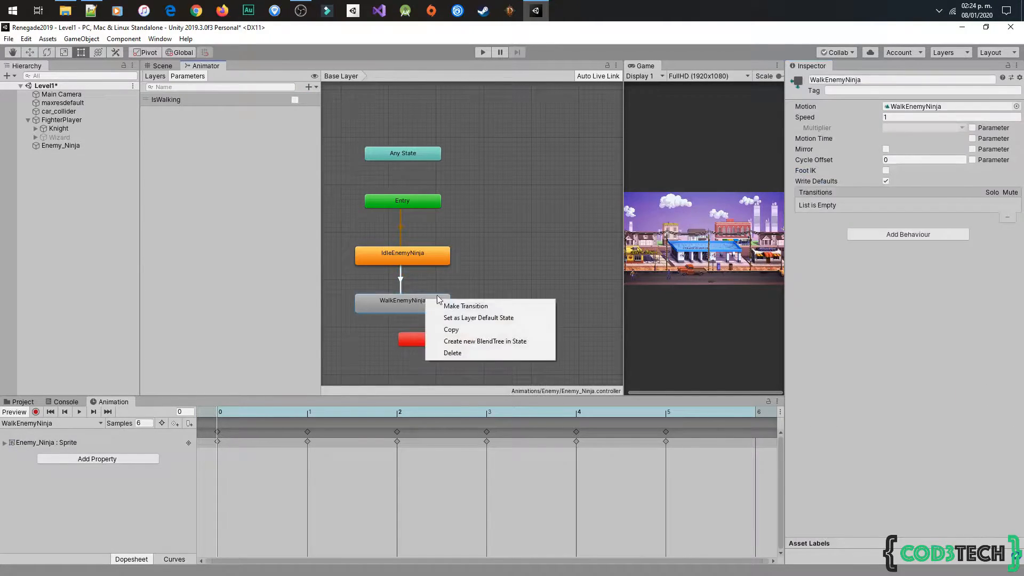
left_click(467, 306)
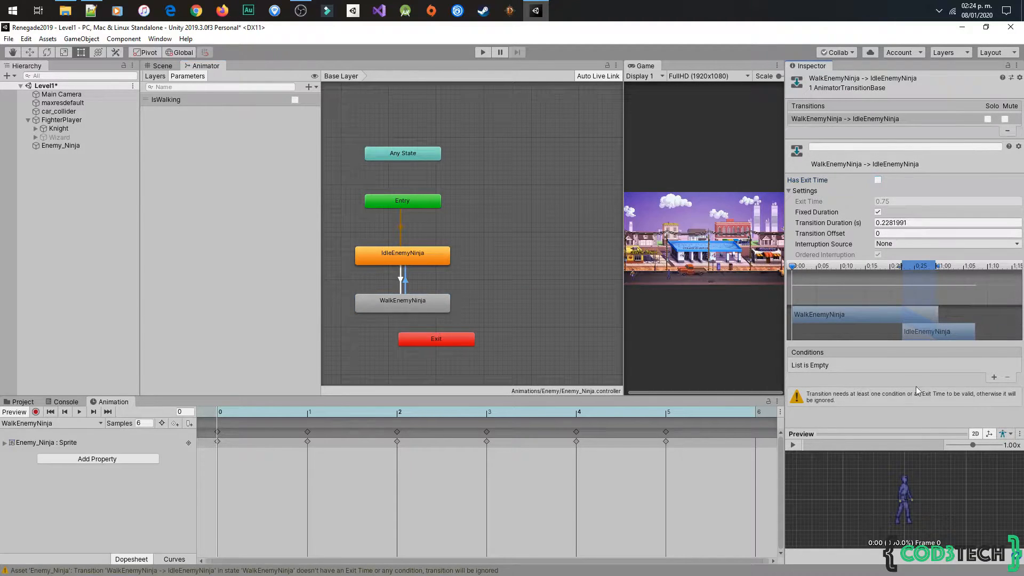
left_click(162, 65)
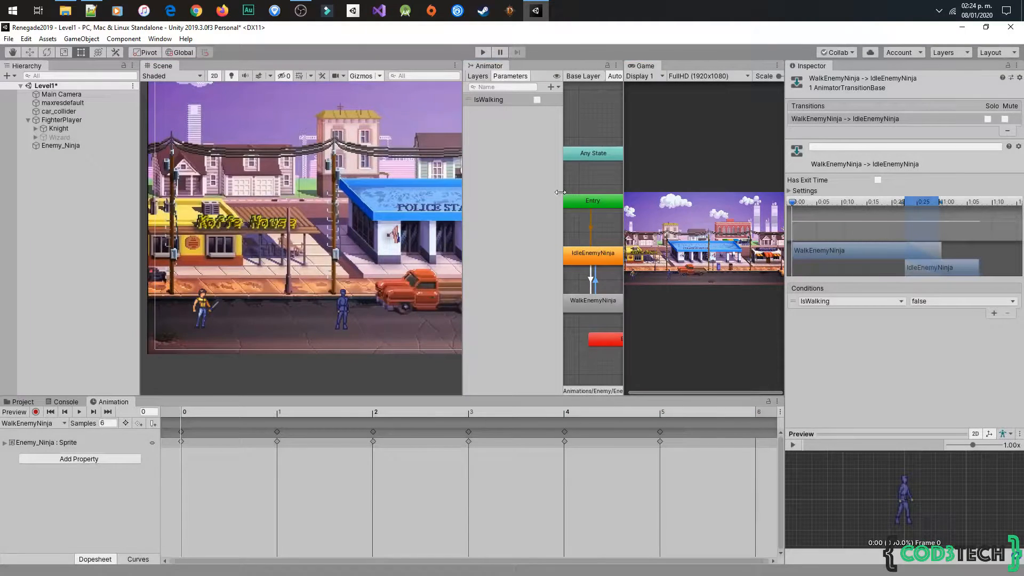
left_click(23, 401)
type("Enemy")
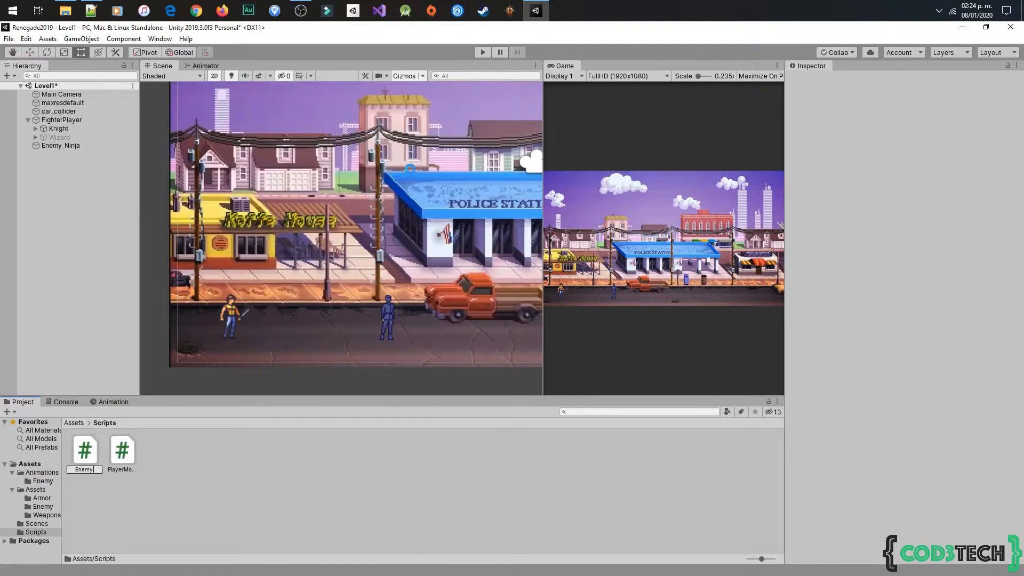
Create a C# script named Enemy in the Scripts folder.
left_click(84, 450)
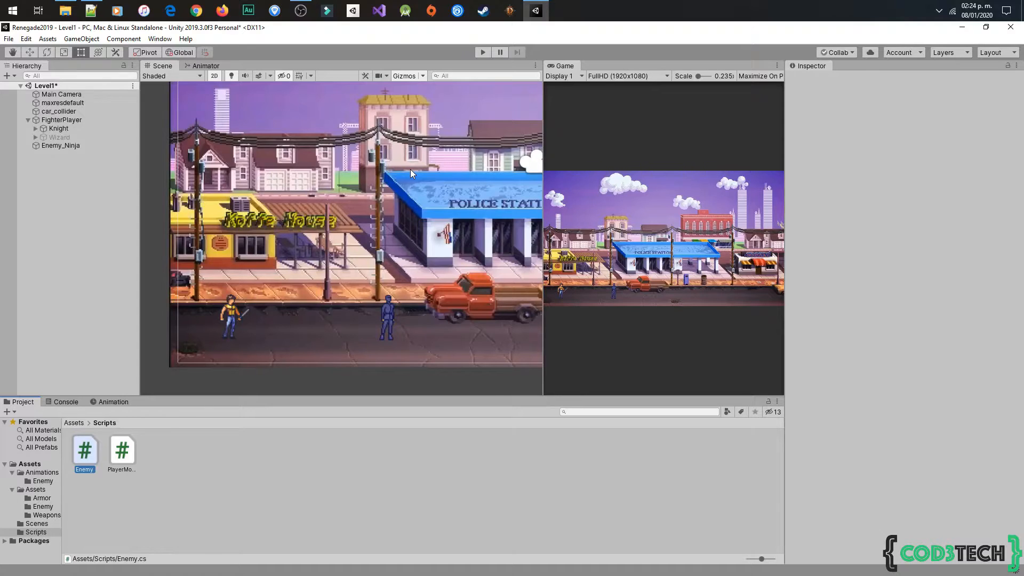
left_click(173, 469)
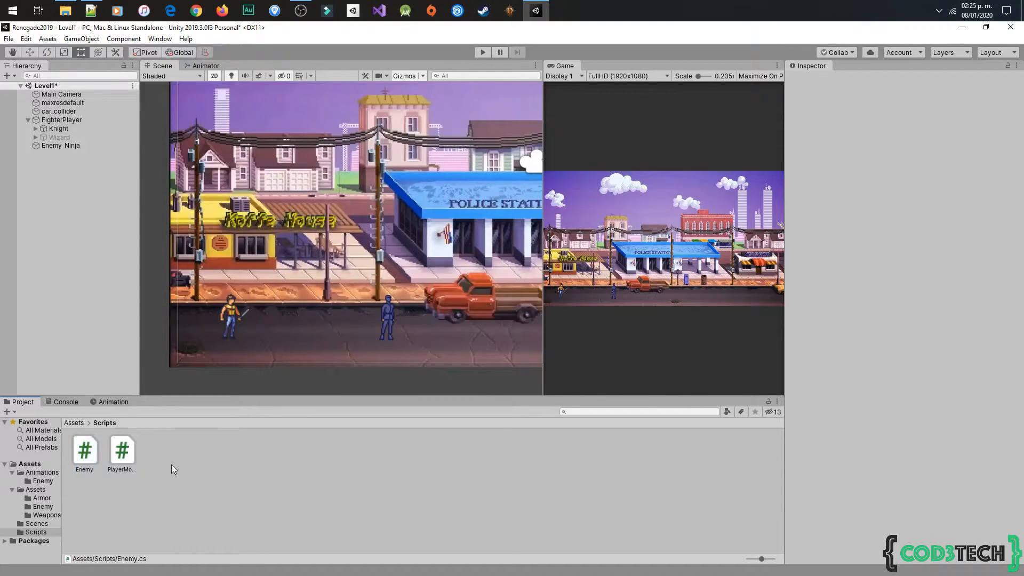
left_click(84, 450)
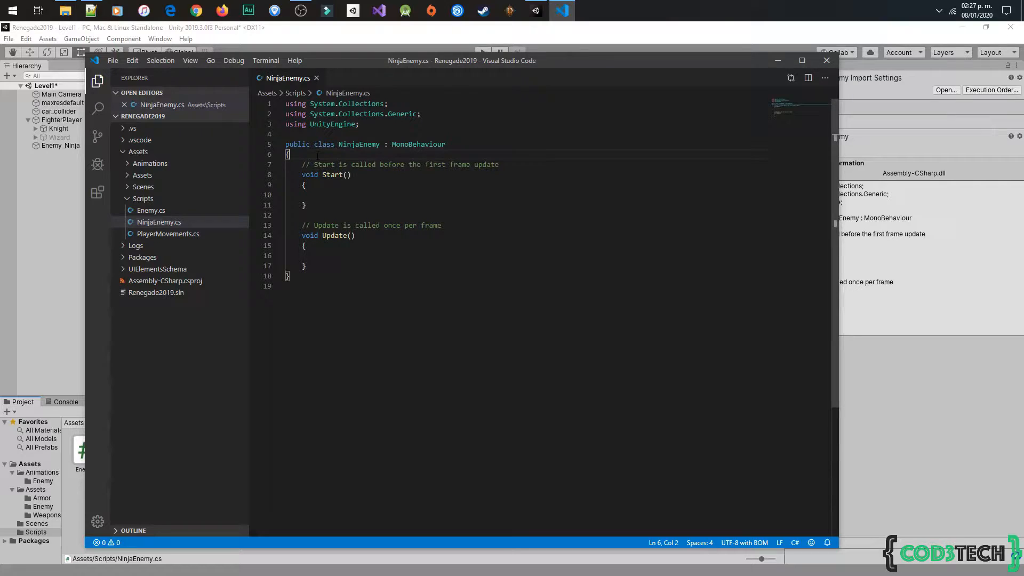
Declare public float fields speed, chaseDistance and stopDistance in NinjaEnemy.
type("public  float")
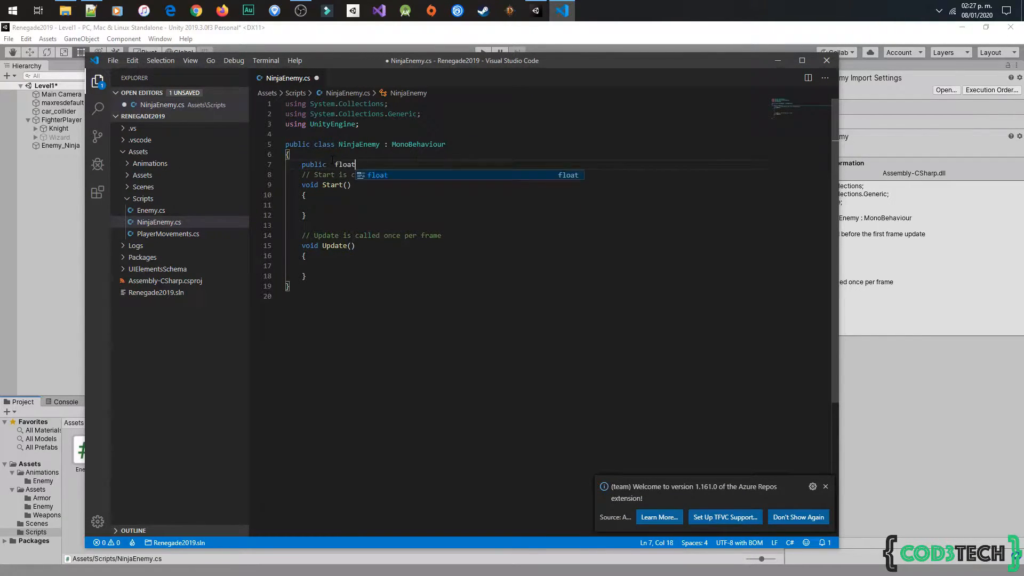
type("speed;")
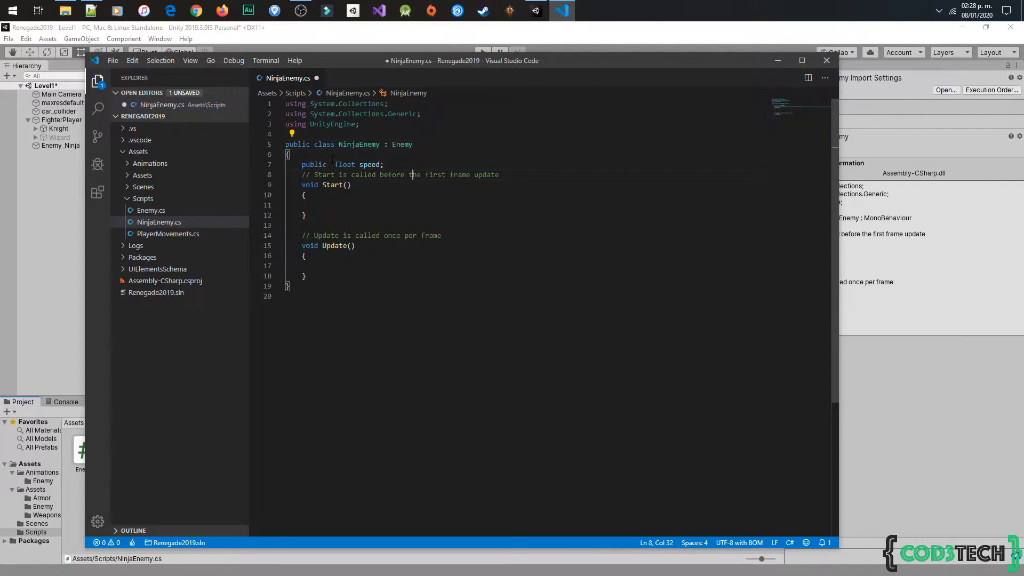
left_click(151, 210)
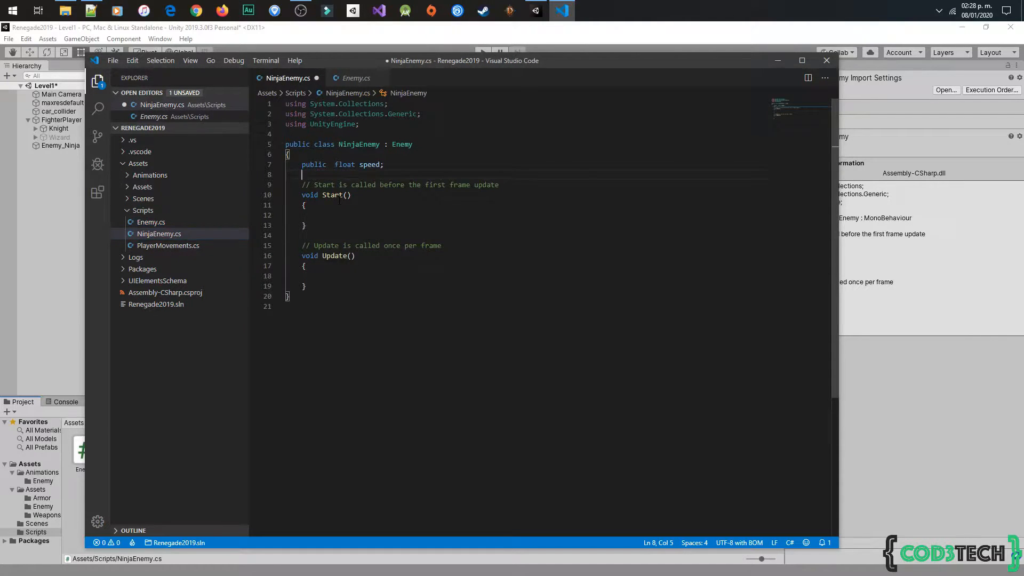
type("public float")
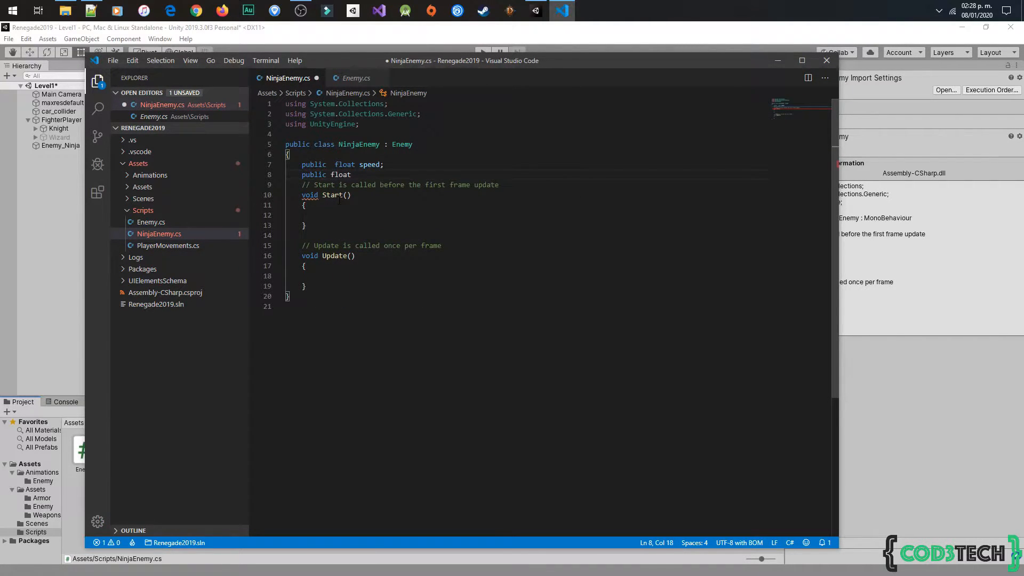
type("chaseDistance;")
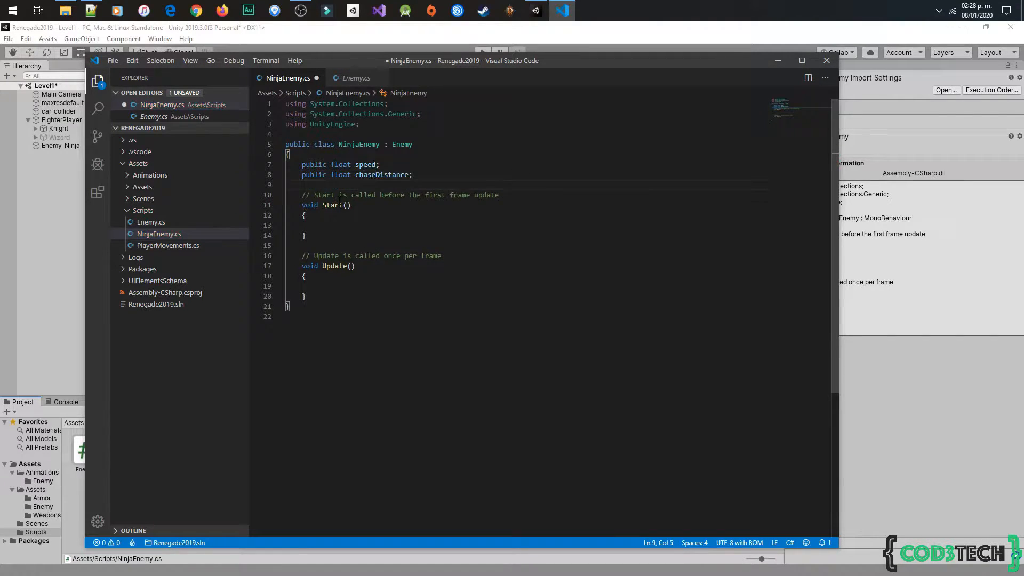
type("public float")
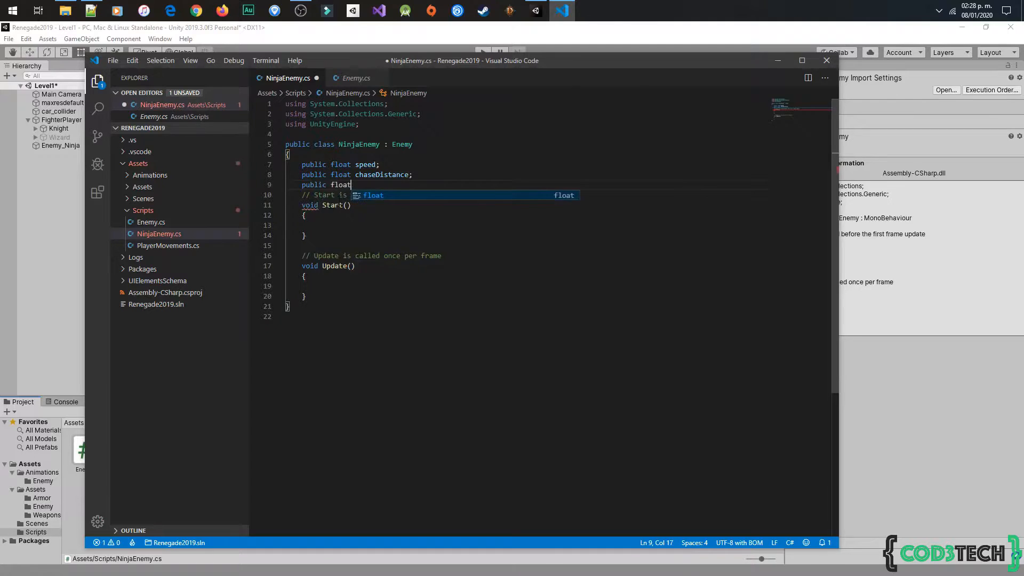
type("stopDisn")
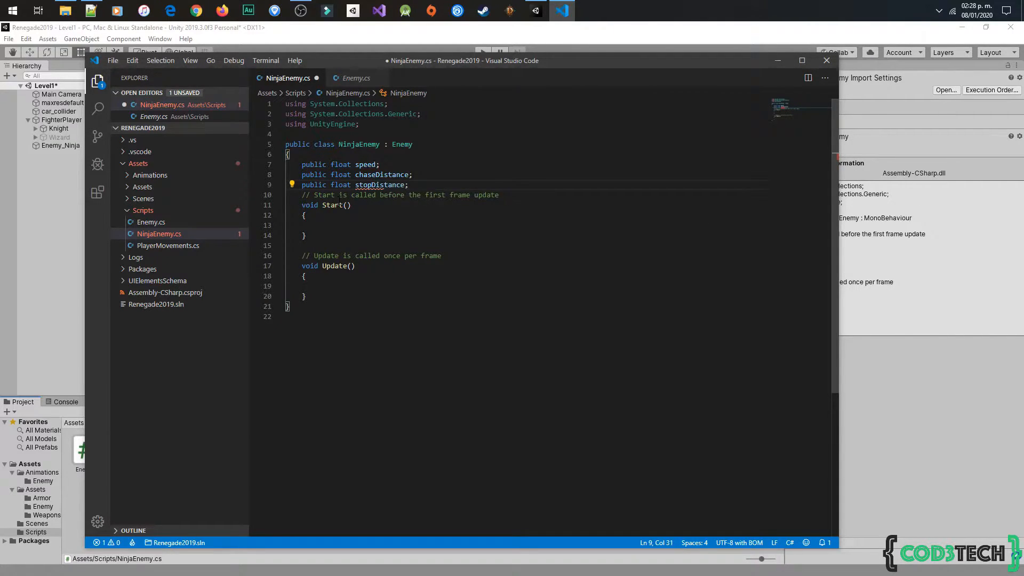
Add a public GameObject target and a private float targetDistance field.
type("public")
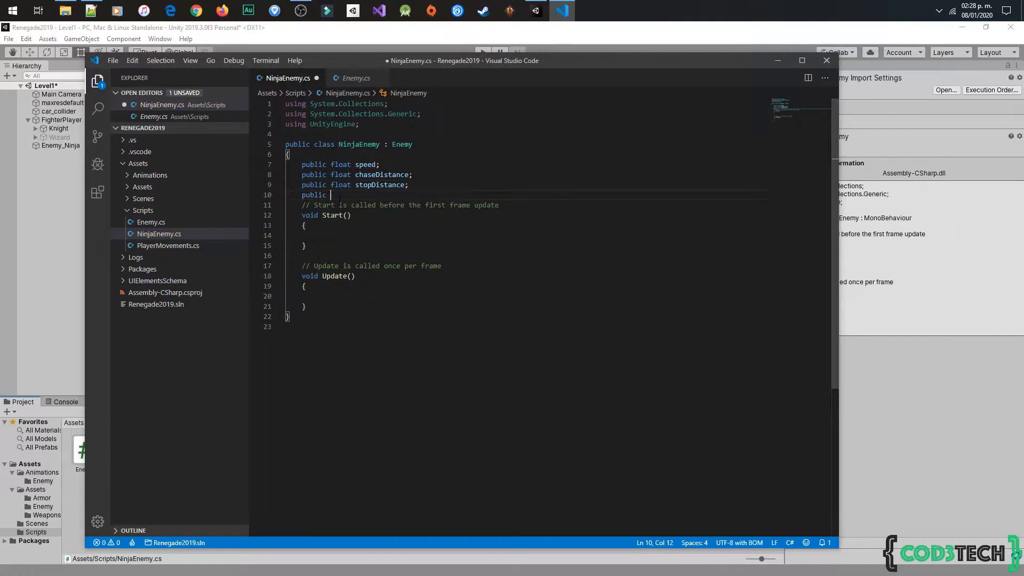
type("GameObject target;")
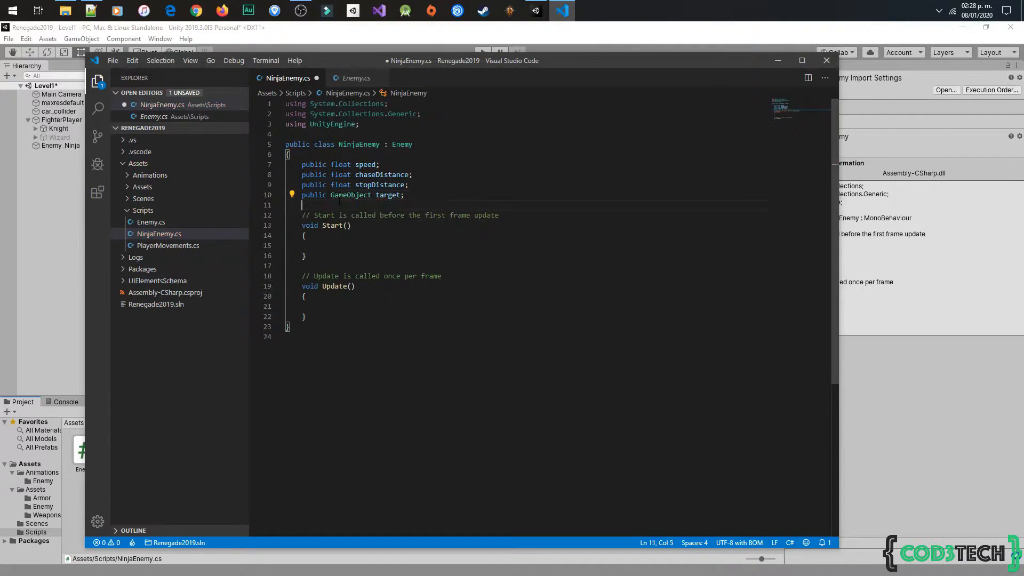
type("private float")
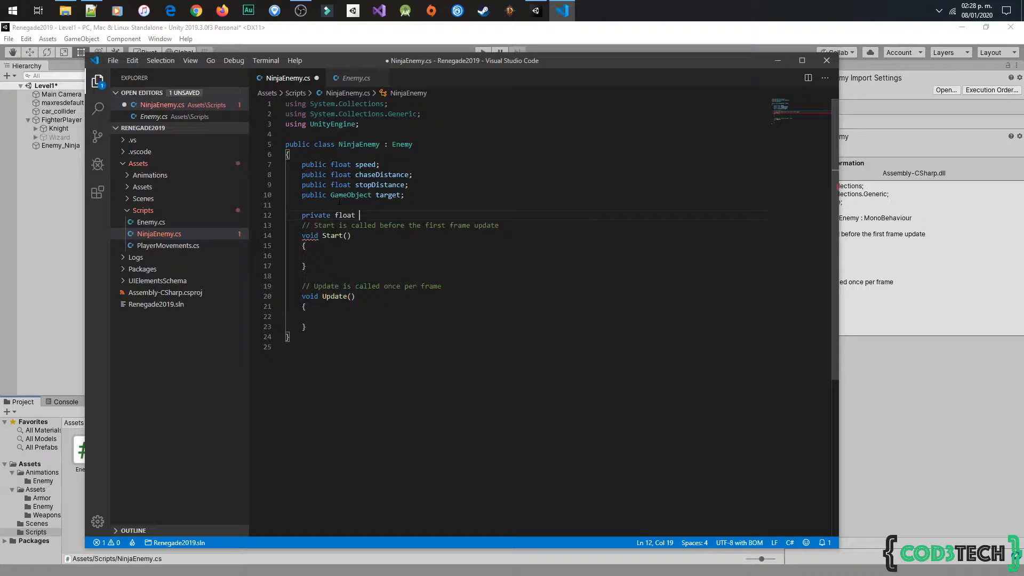
type("distance")
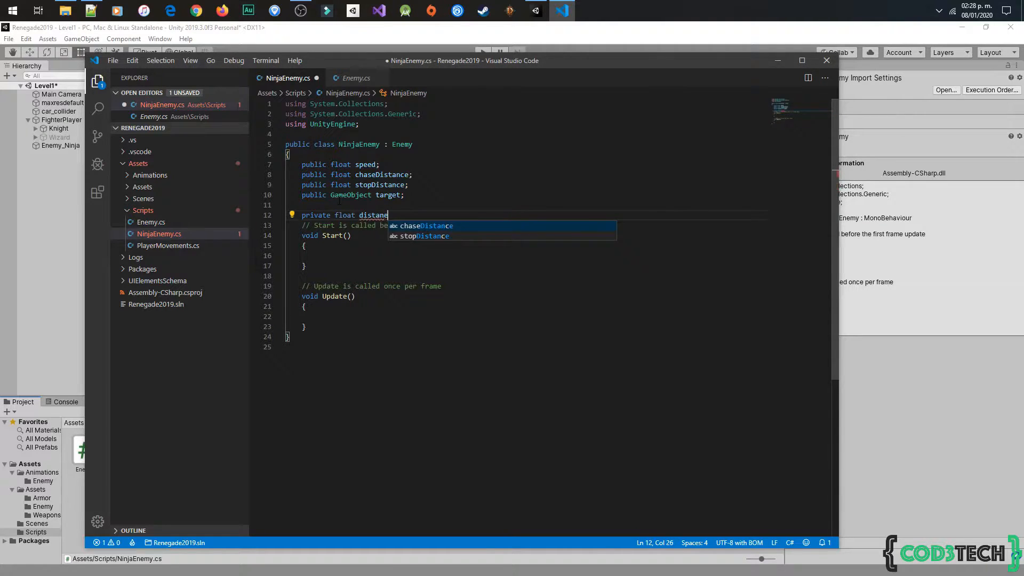
type("Target;")
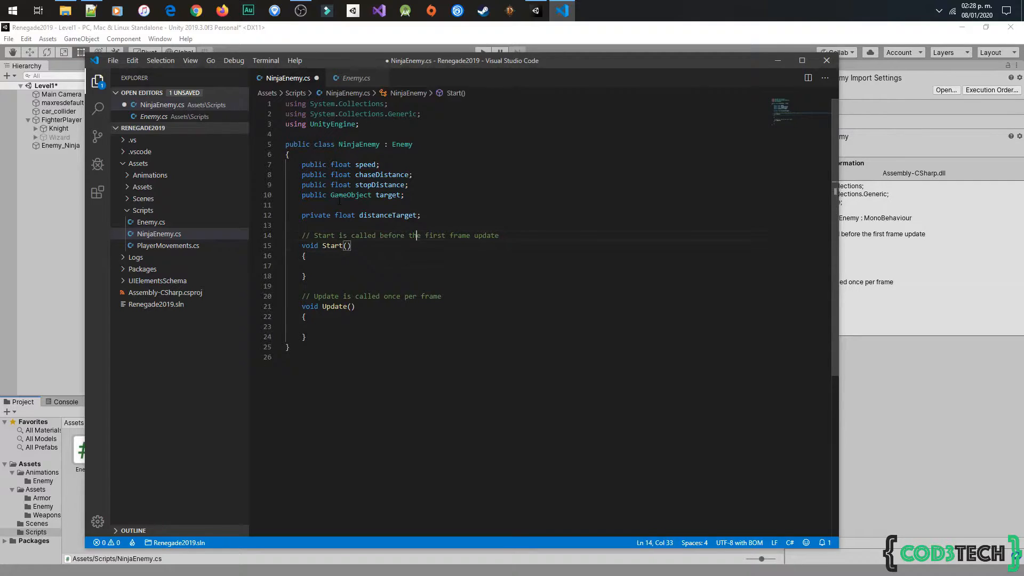
type("targetDista")
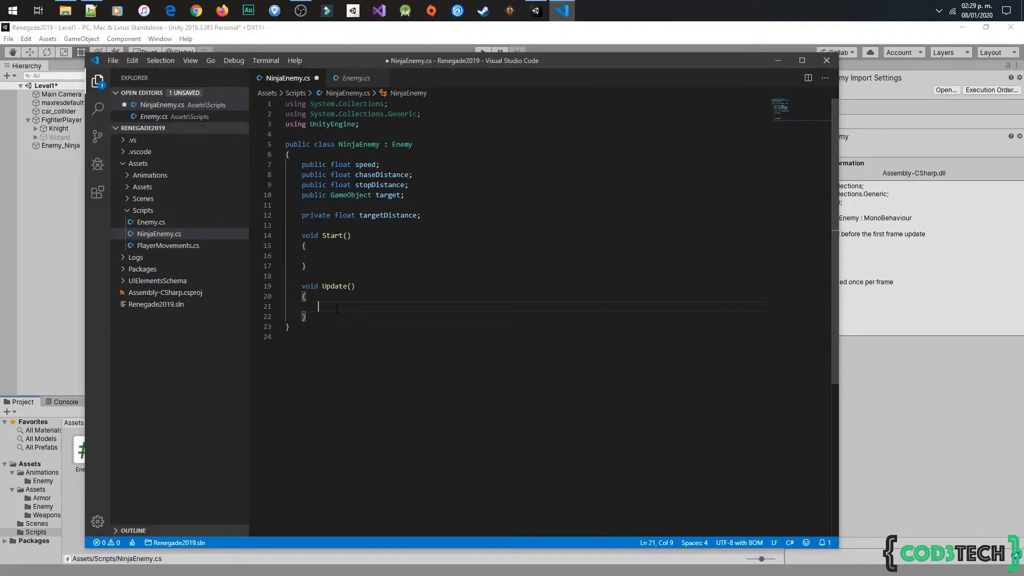
In Update, set targetDistance to Vector2.Distance between the enemy and target positions.
type("targetDistance")
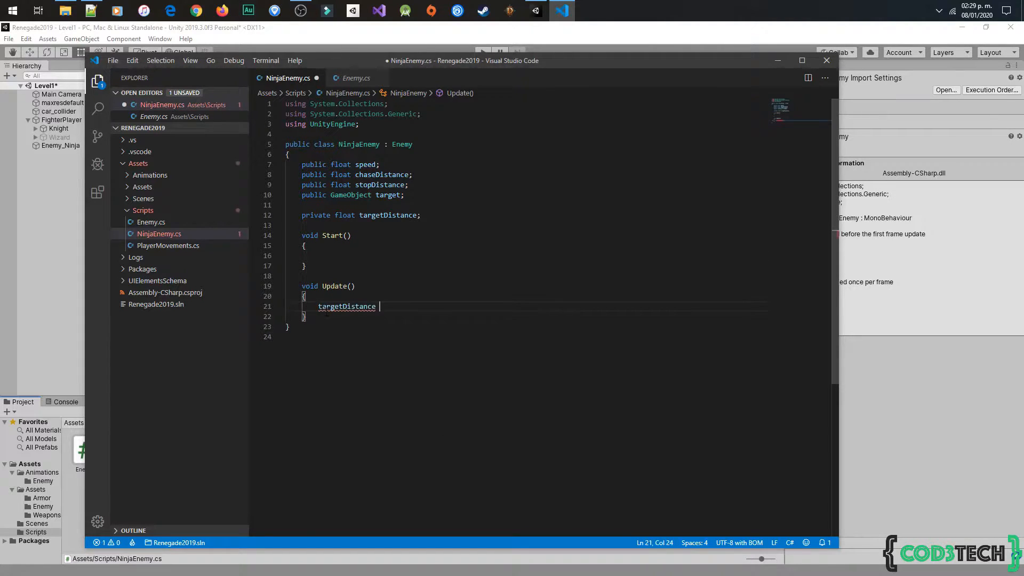
type("= Vector2.")
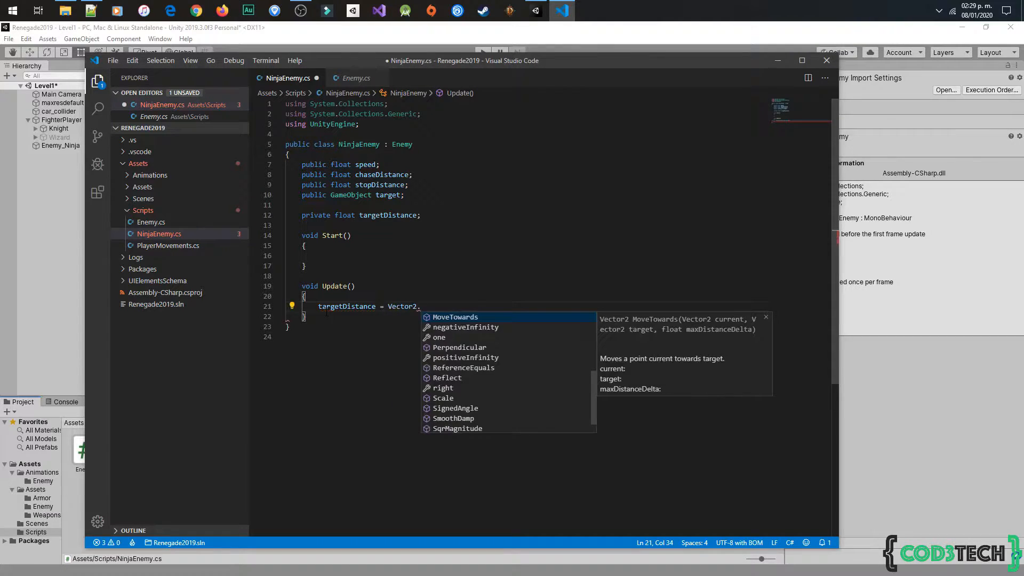
type("Distance()")
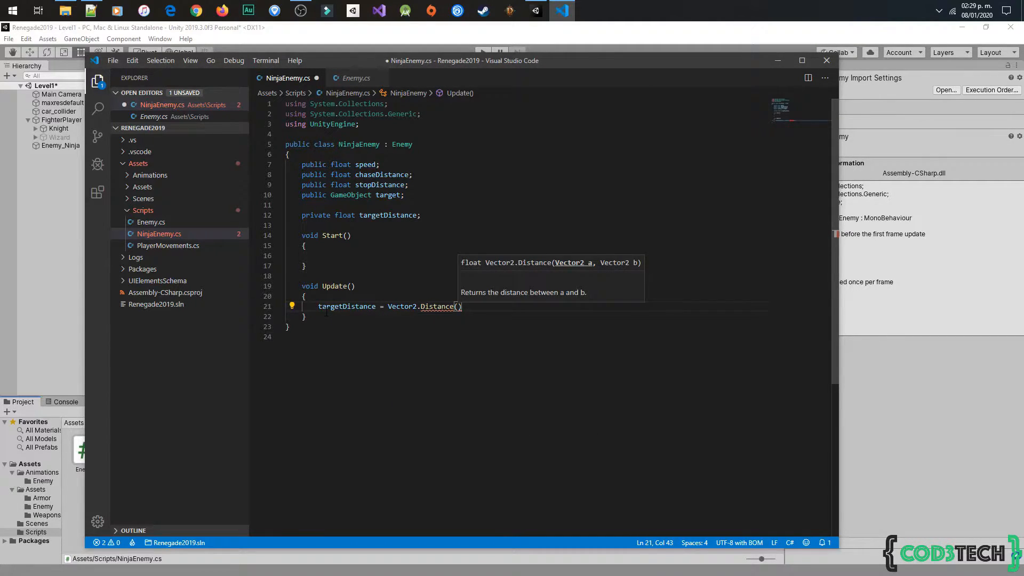
type("tra")
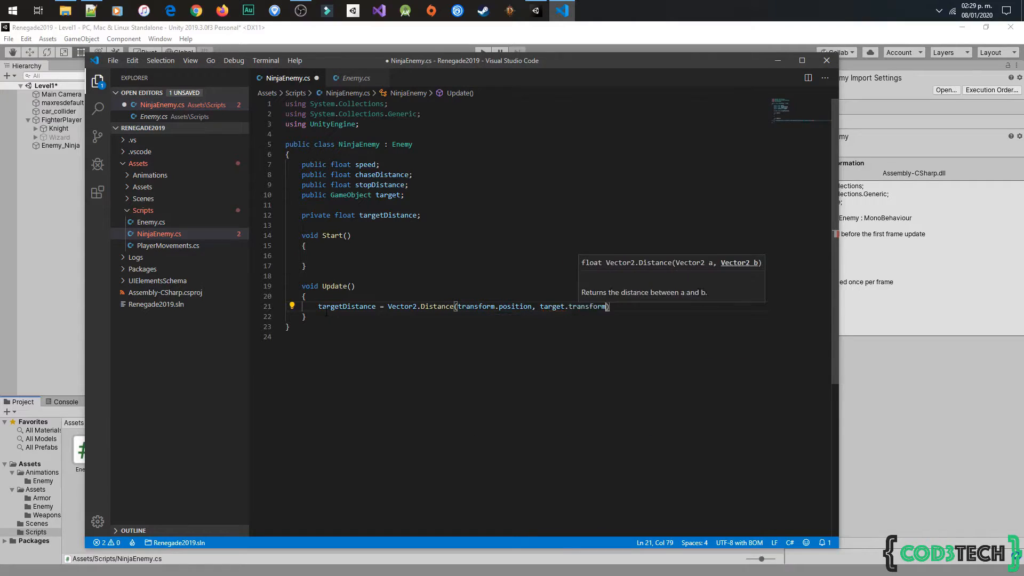
type(".position);")
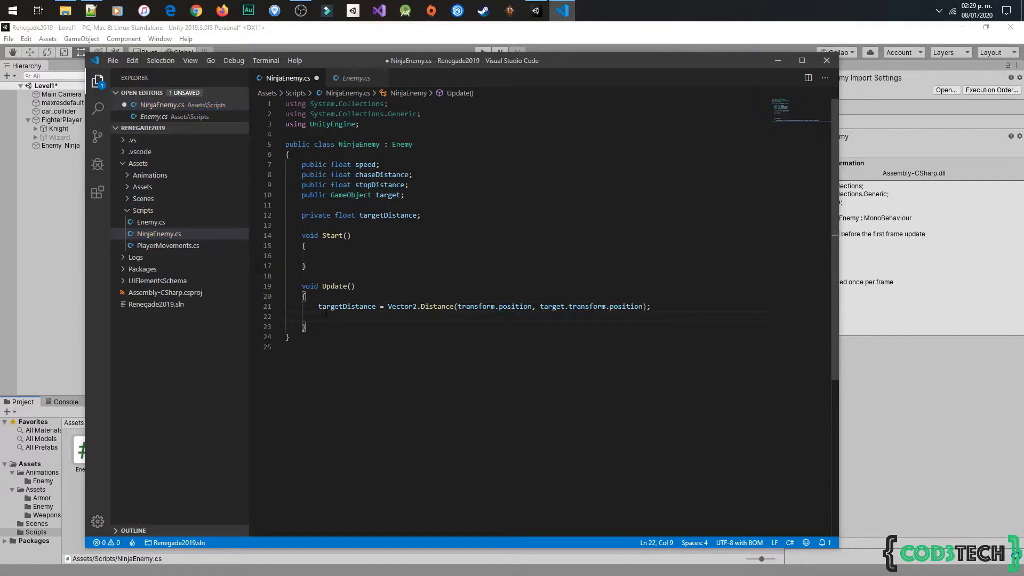
Call ChasePlayer() when targetDistance is below chaseDistance and above stopDistance.
type("if()")
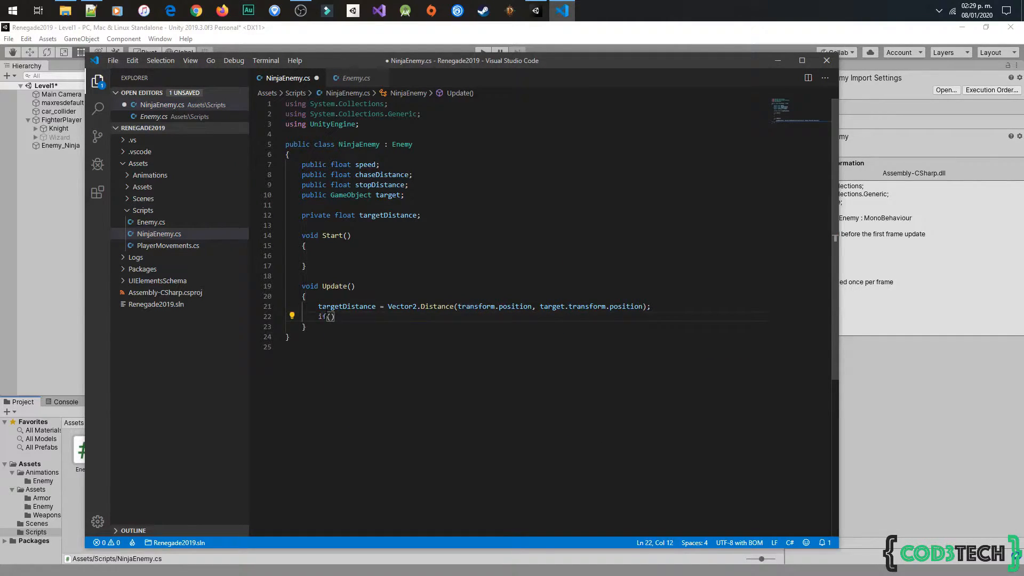
type("distance <")
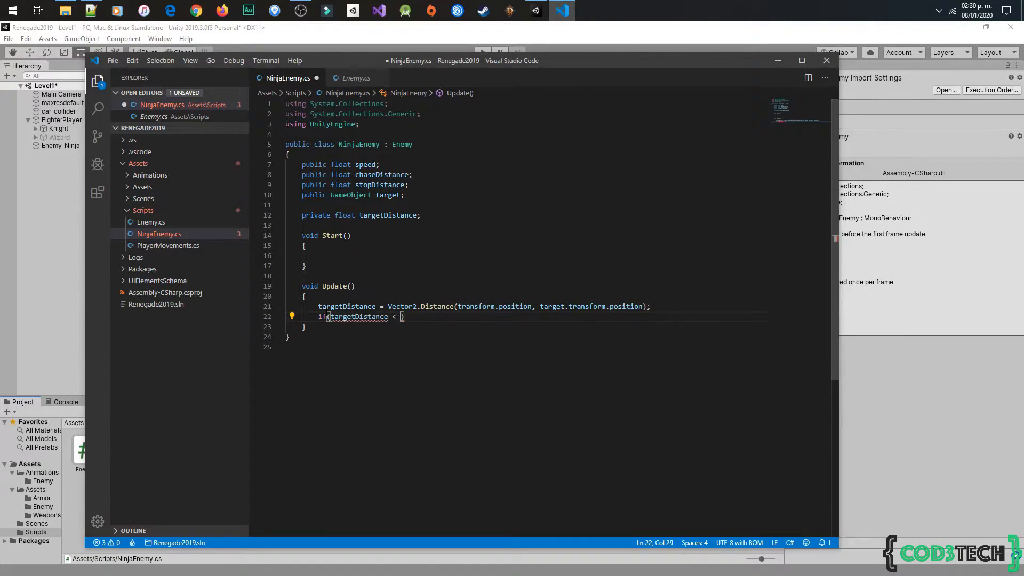
type("chaseDistance")
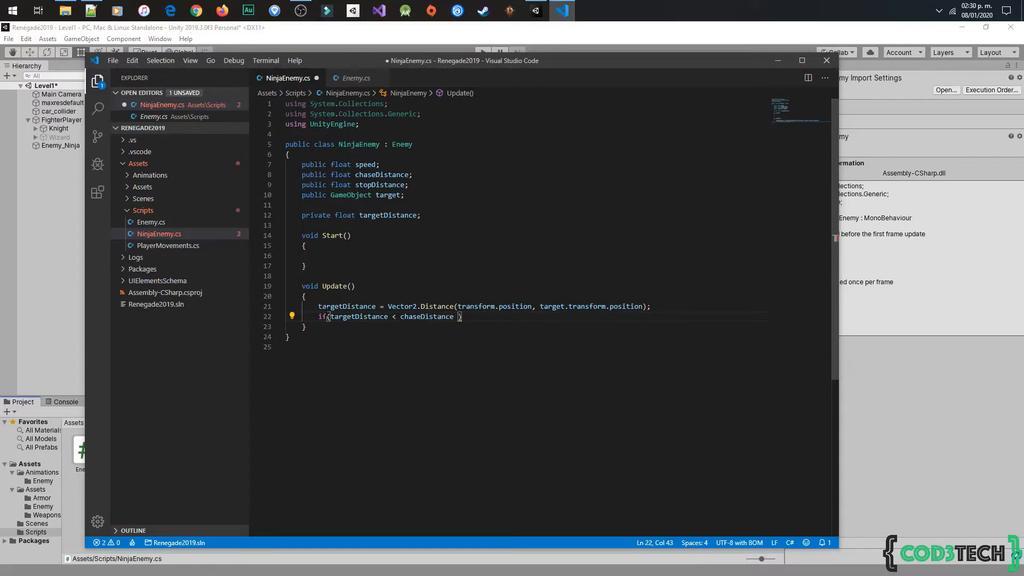
type("&&")
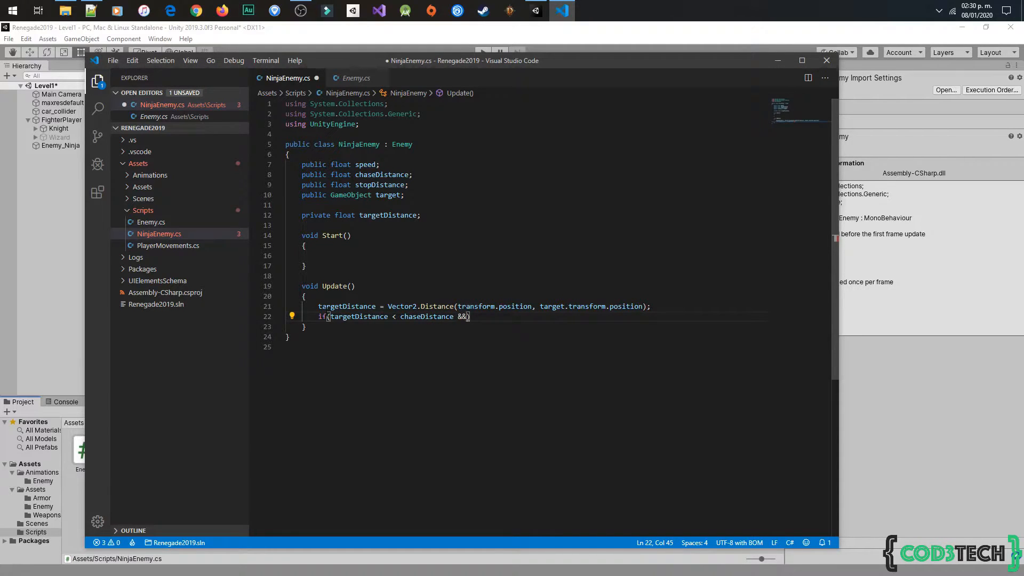
type("targetDistance >")
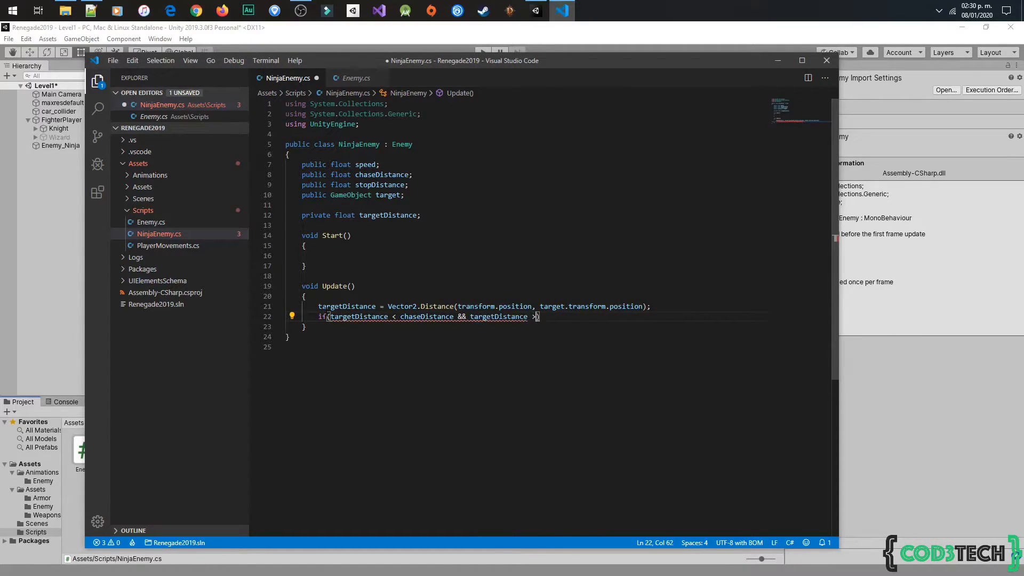
type("stopDistance")
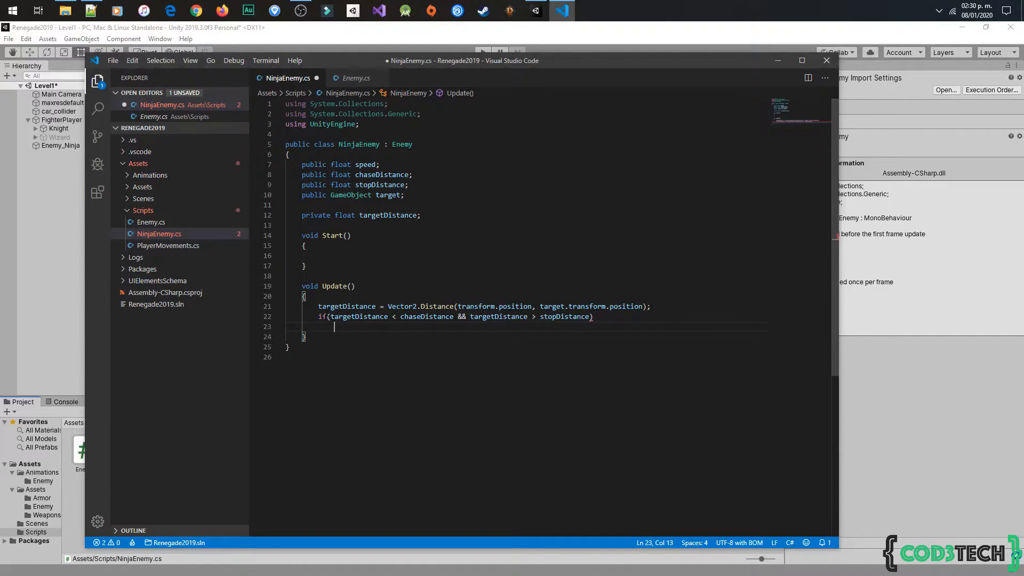
type("c")
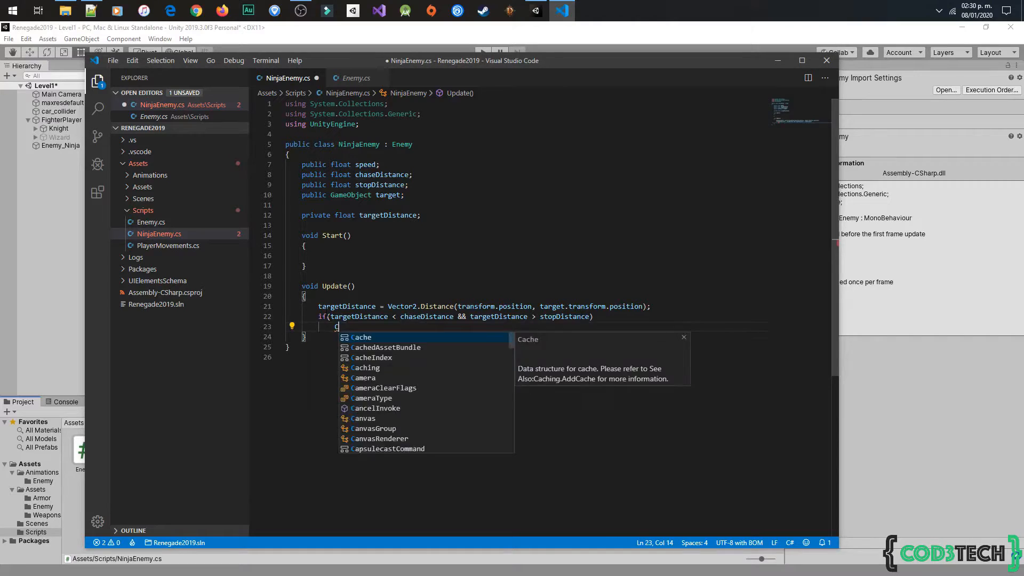
type("hasePlayer()")
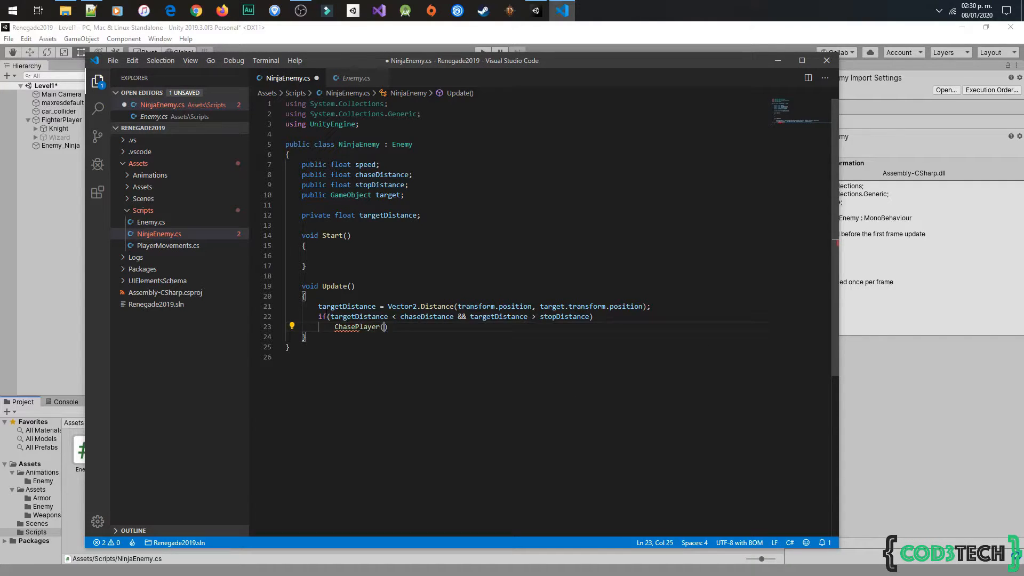
type(";")
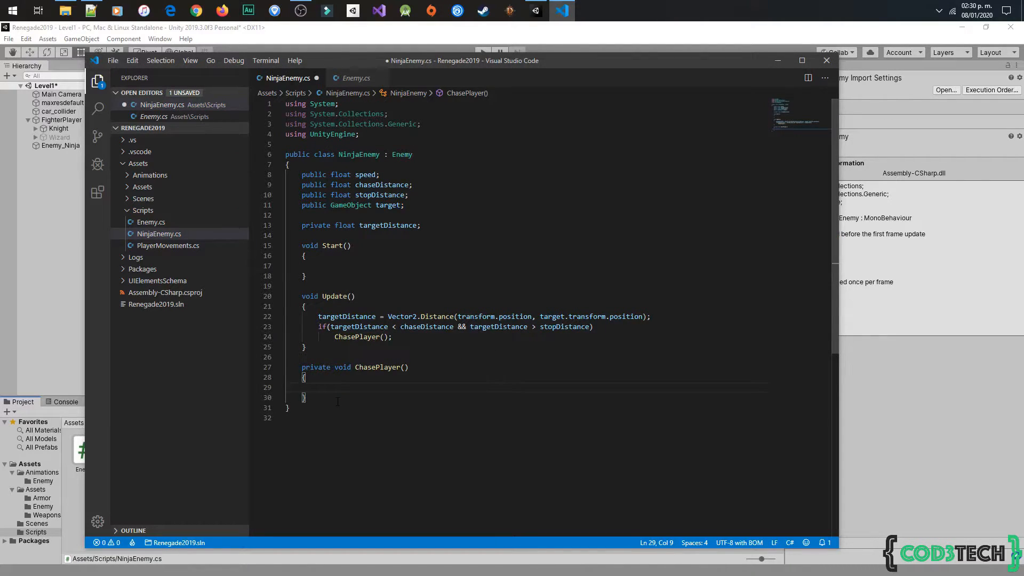
In ChasePlayer, set SpriteRenderer flipX false when the target's x is to the right.
type("if ()")
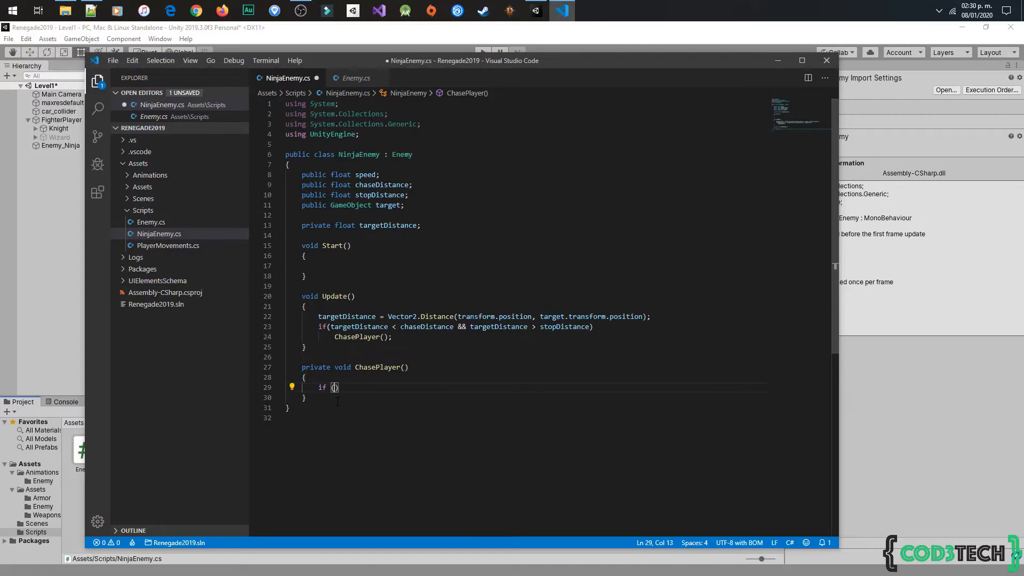
type("transform.position.x <")
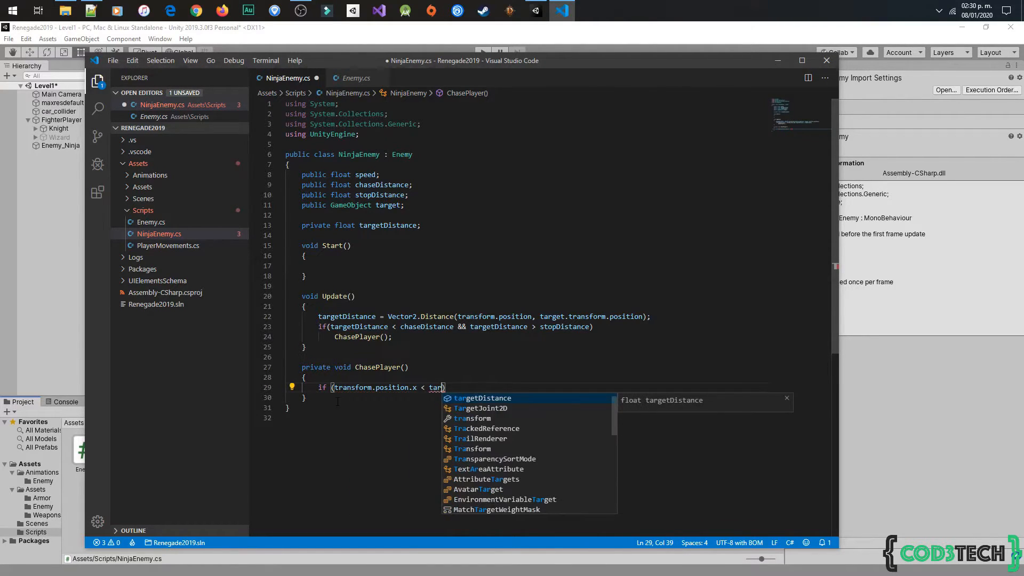
type("target.transform.position.x")
type("GetComponent<SpriteRenderer>(")
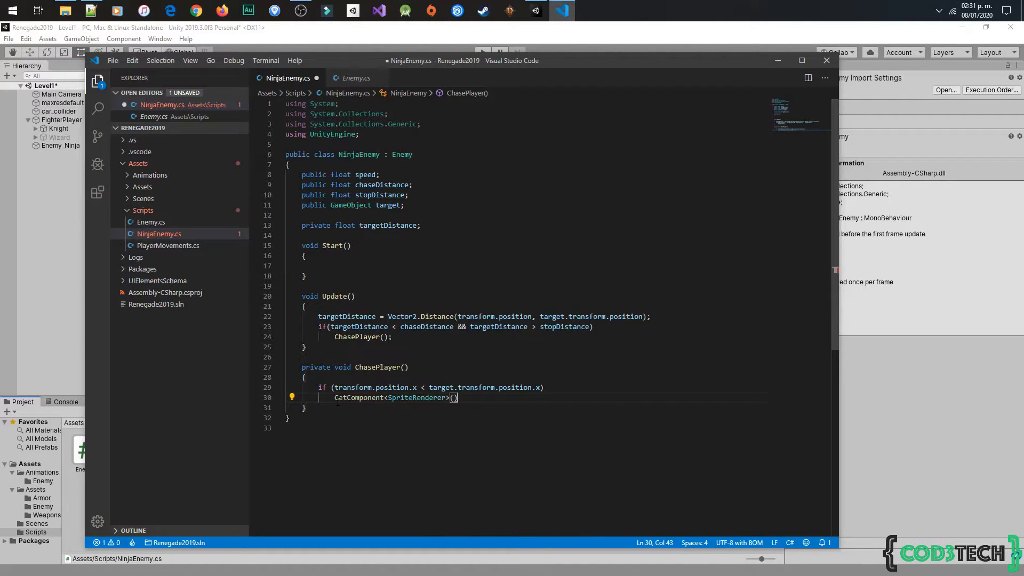
type(".flipX = false;")
type("else")
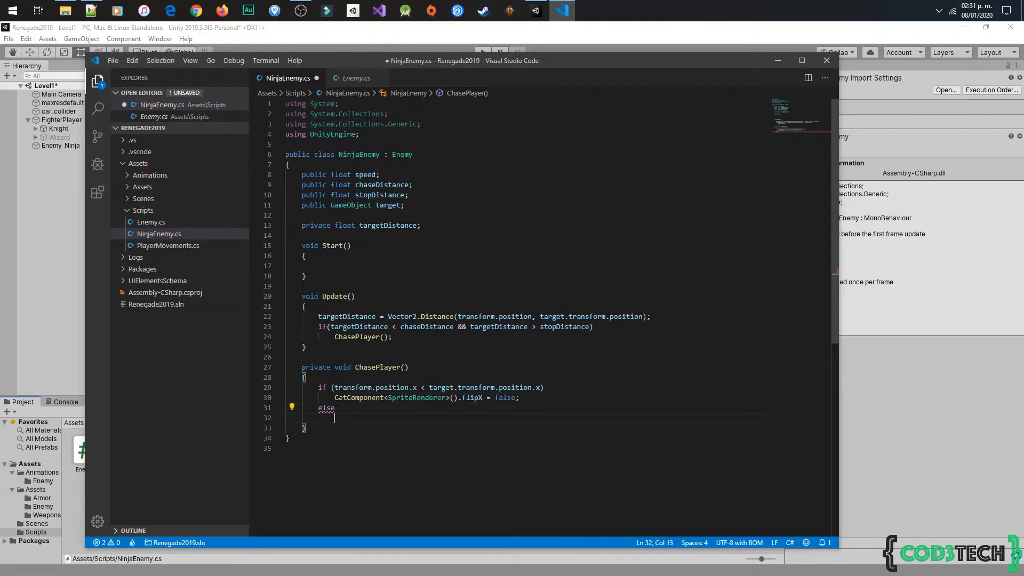
type("GetComponent<SpriteRenderer>().flipX = true;")
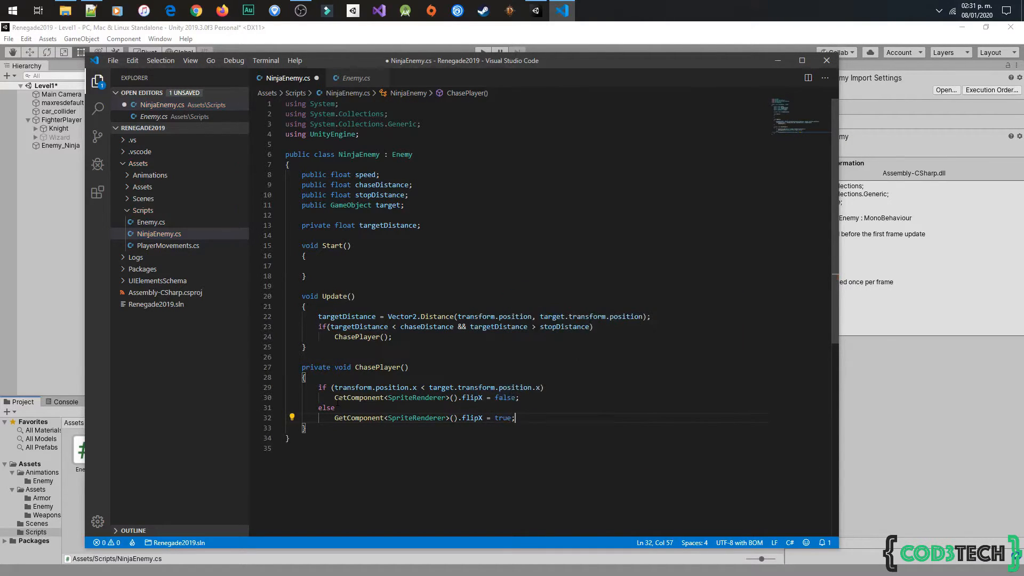
key("enter")
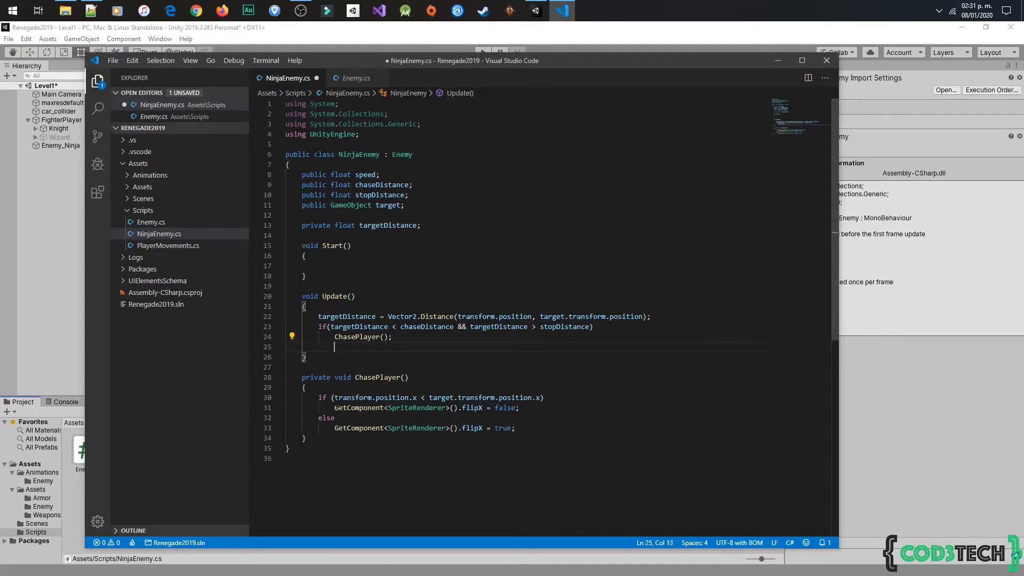
Add an else branch in Update calling StopChasePlayer() and begin a comment block.
type("else")
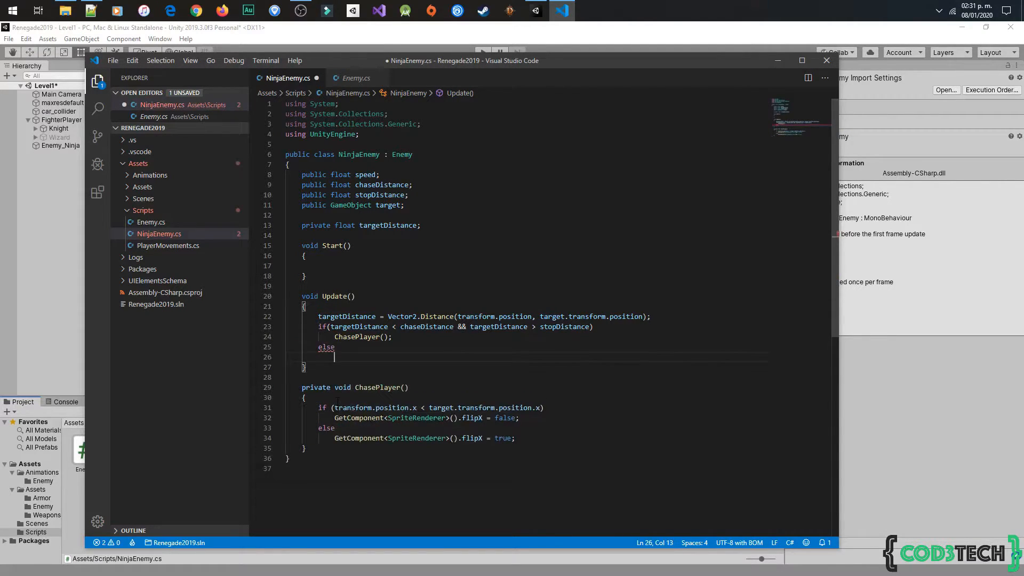
type("StopC")
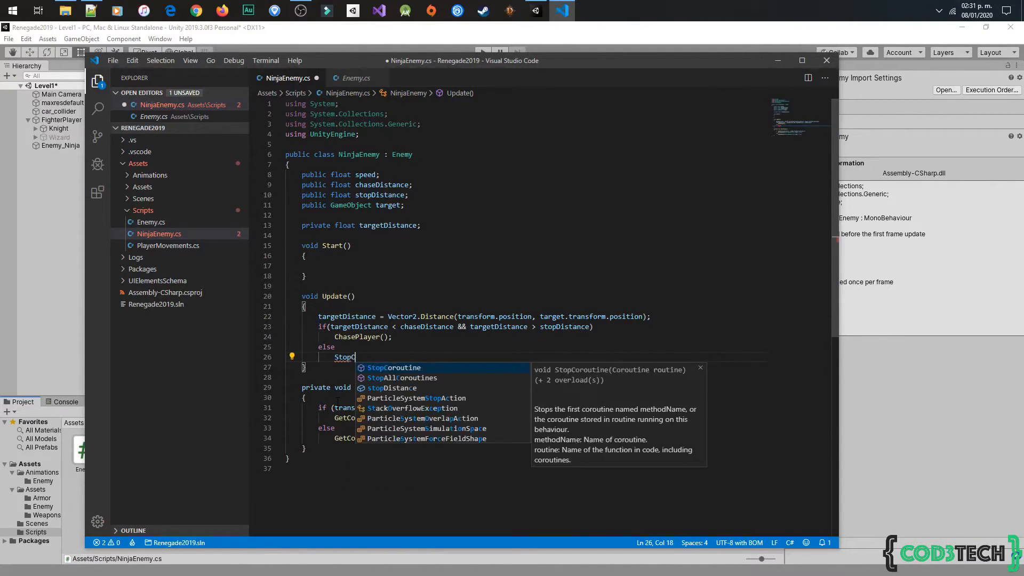
type("ChasePlayer();")
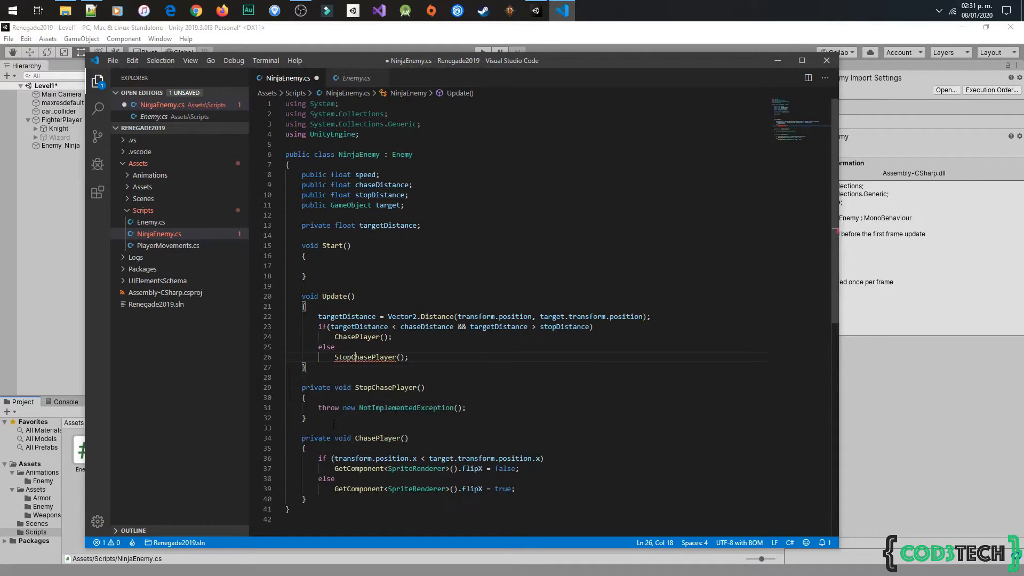
type("/*")
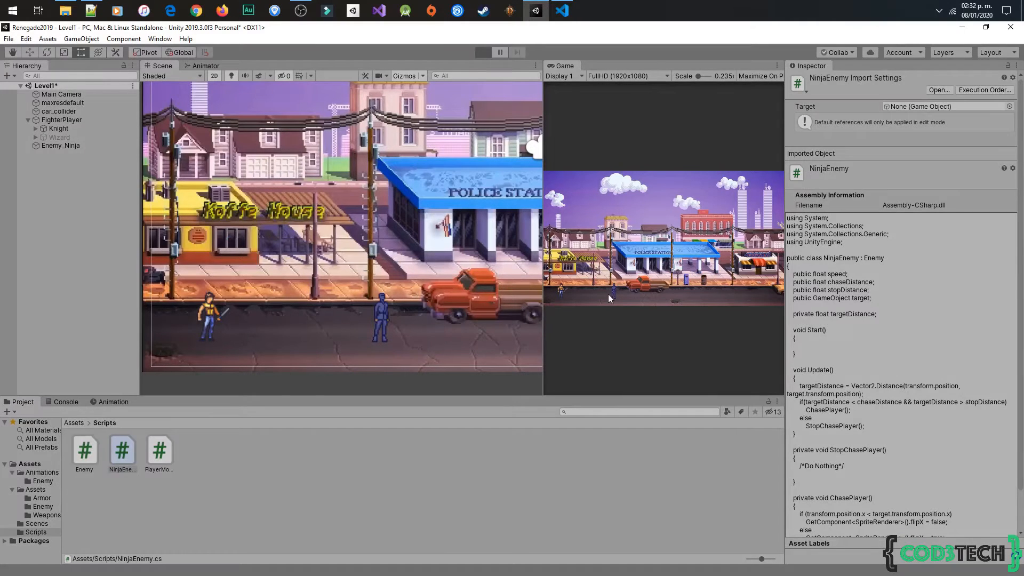
Select Enemy_Ninja, set chase distance 3, stop distance 1, target FighterPlayer, and briefly test.
left_click(60, 146)
type("1")
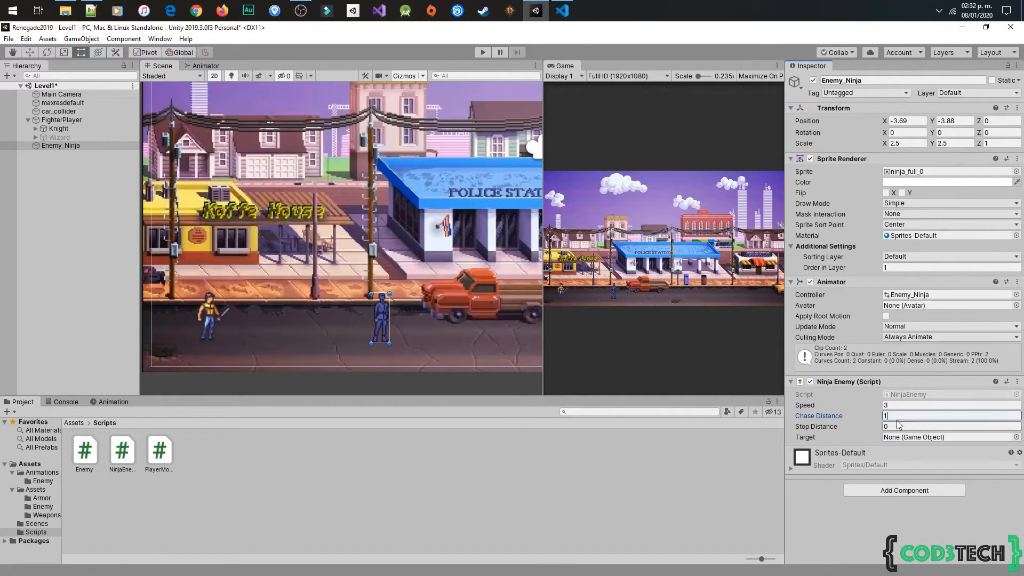
left_click(951, 426)
type("1")
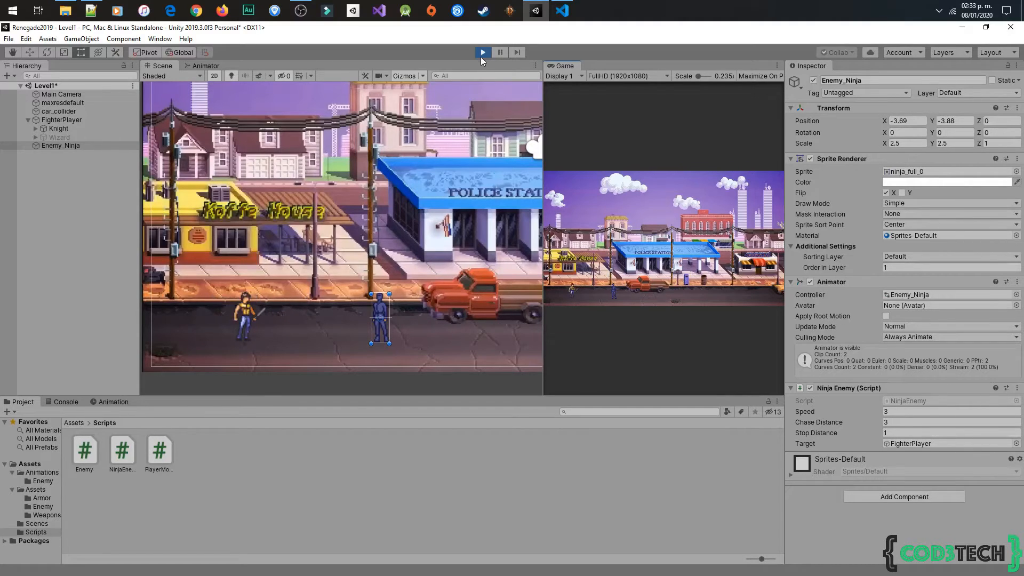
left_click(562, 11)
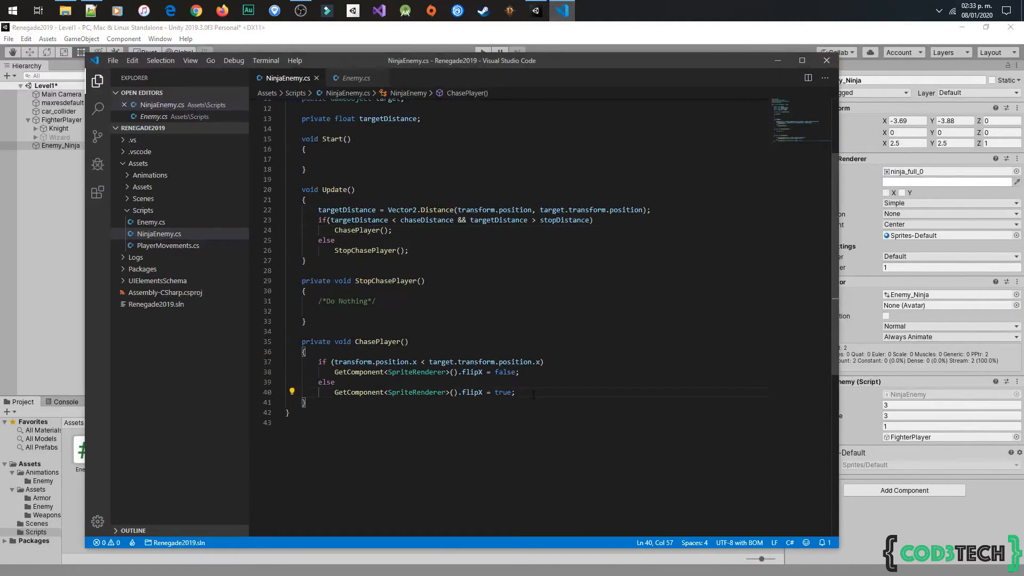
Write transform.position = Vector2.MoveTowards(transform.position, target.transform.position, speed * Time.deltaTime) in ChasePlayer and save.
type("transform")
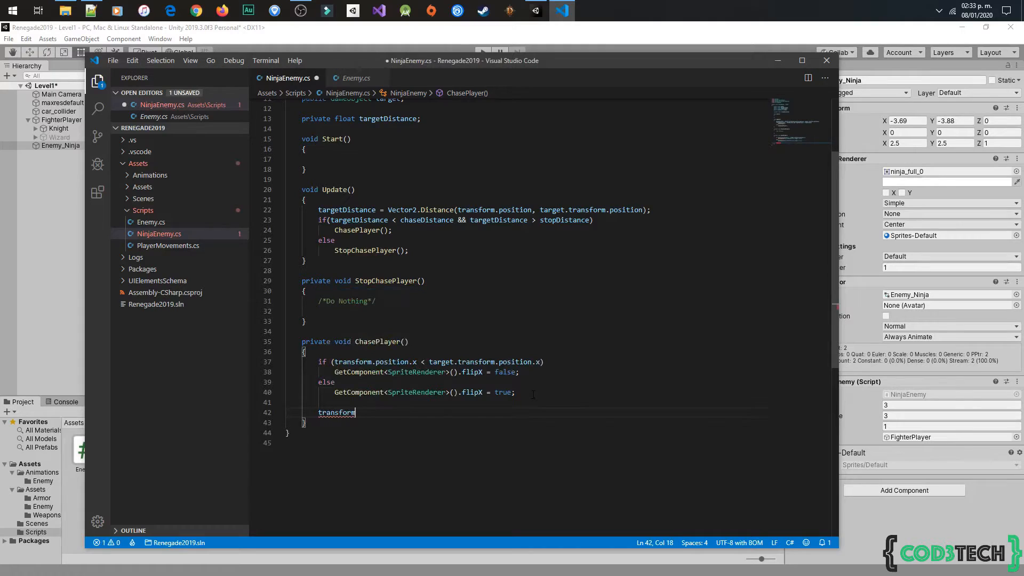
type(".position = Vector2")
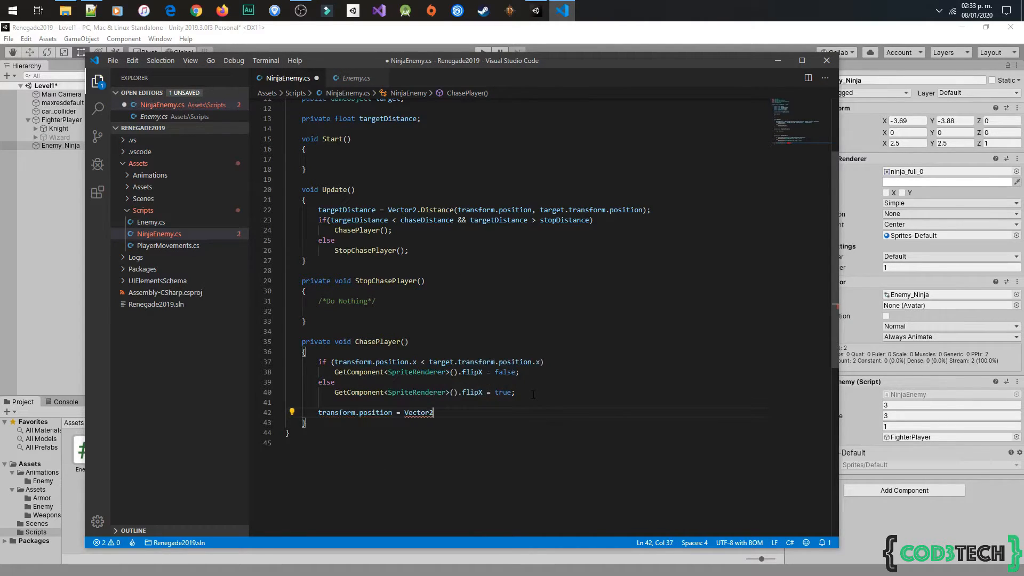
type(".MoveTowards(transform.position,")
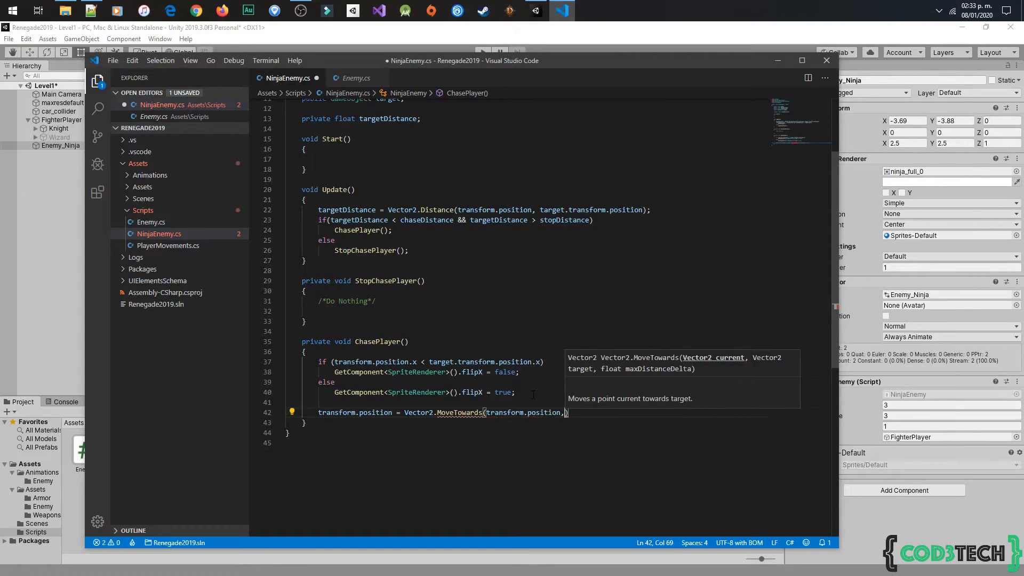
type("tra")
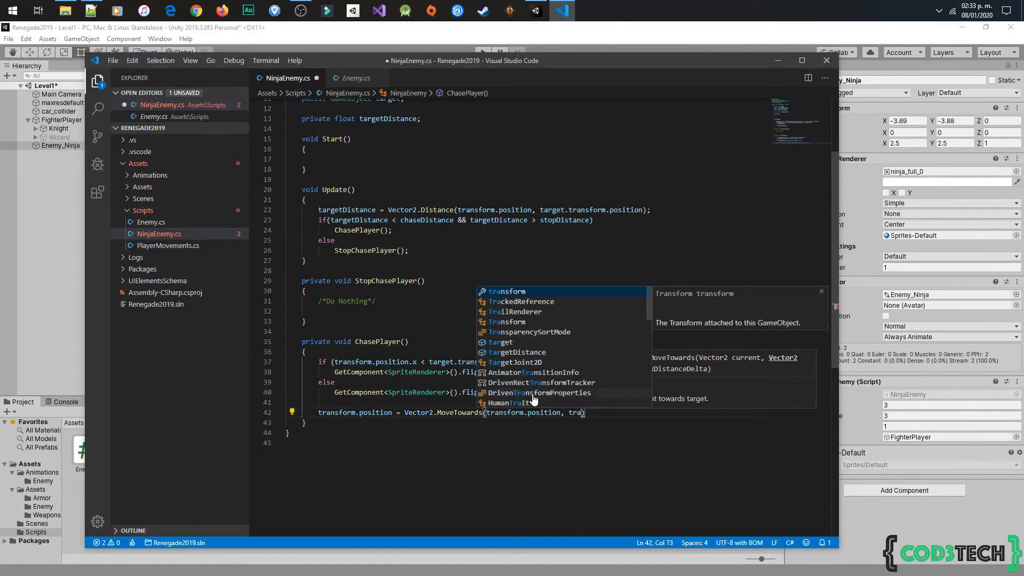
type("transform")
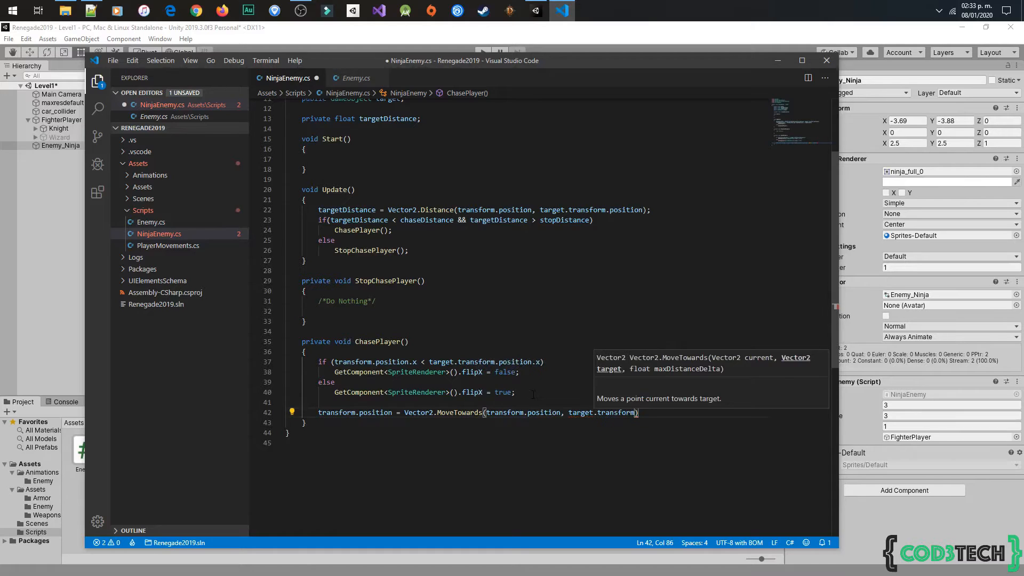
type(".position")
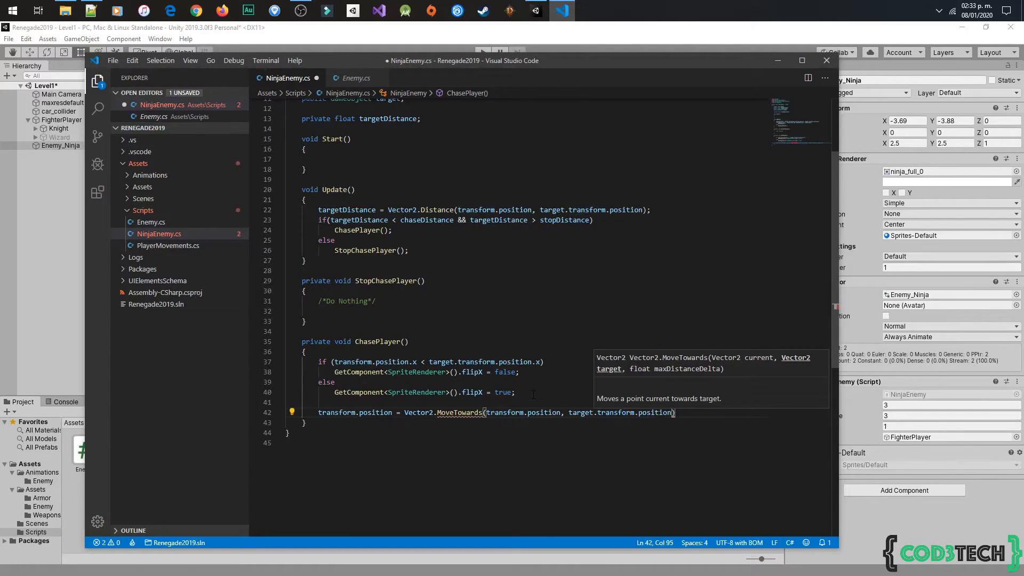
type(", speed * Time.deltaTime")
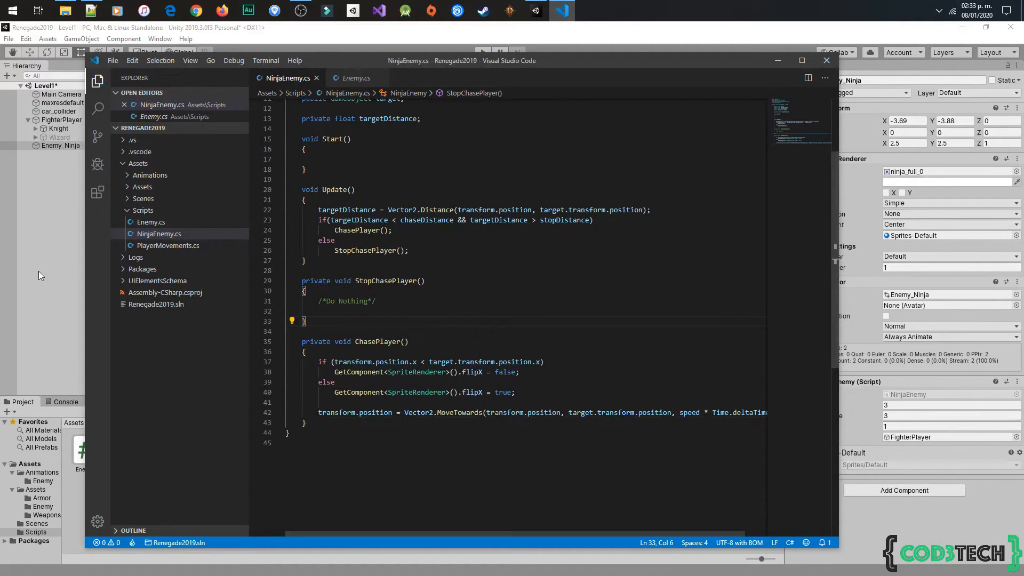
left_click(534, 10)
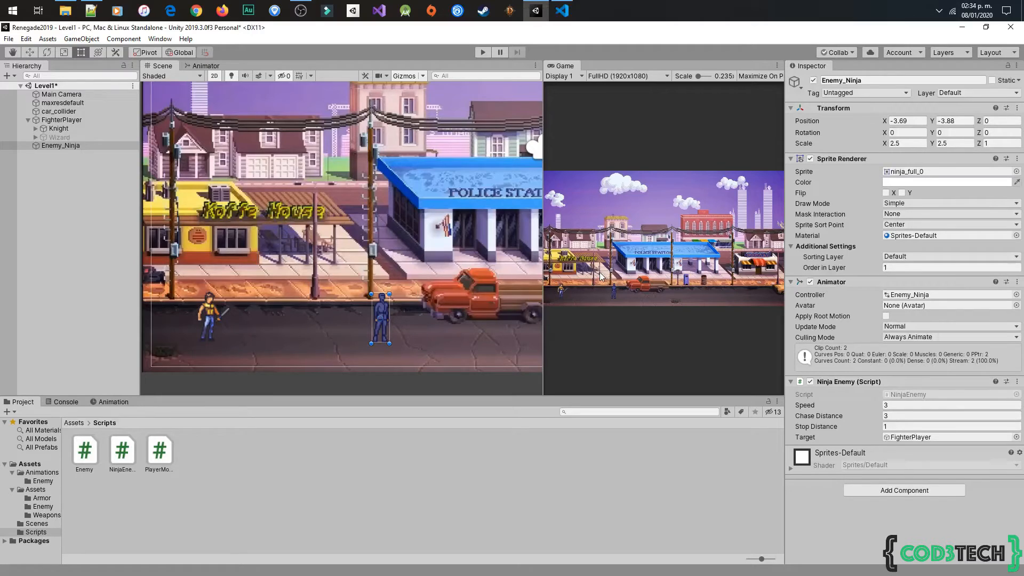
Run Play mode and watch the ninja walk over and stop beside FighterPlayer.
left_click(483, 52)
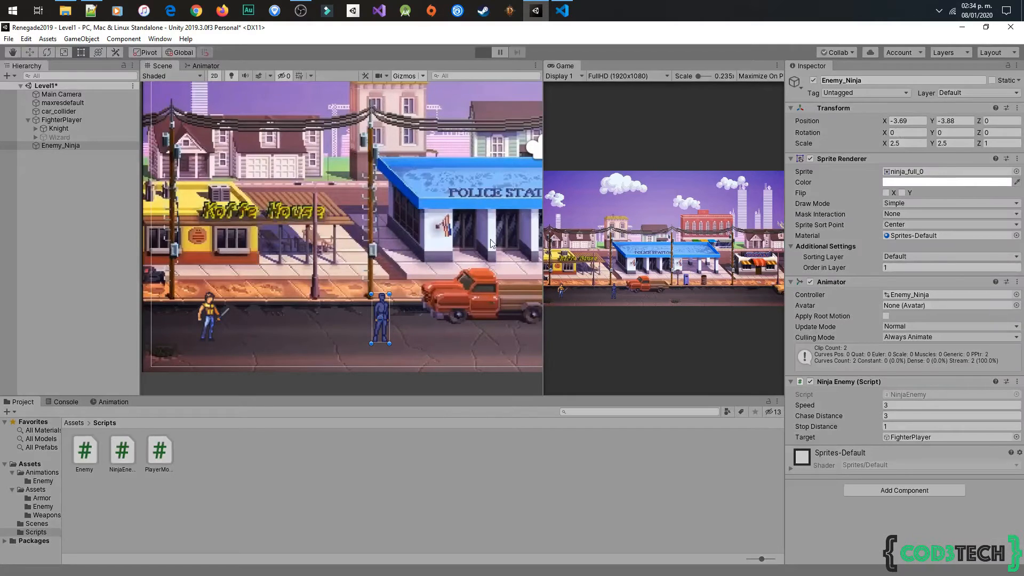
left_click(482, 52)
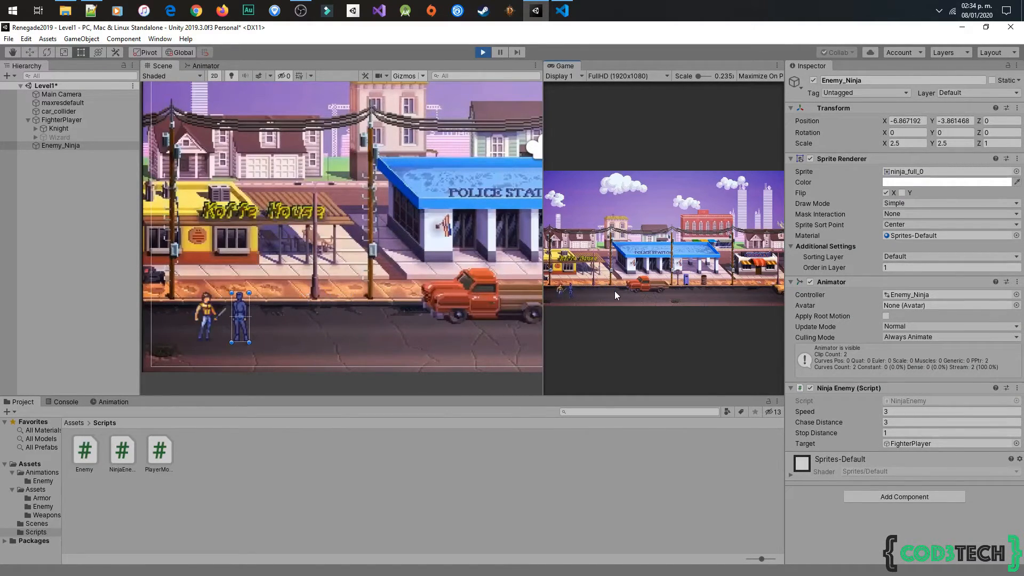
left_click_drag(239, 317, 495, 317)
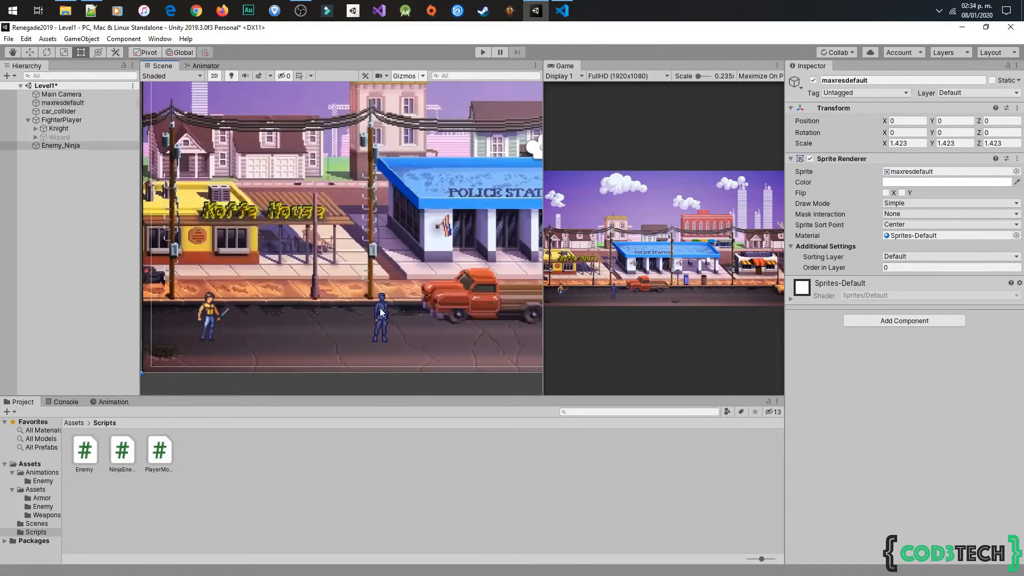
left_click(561, 11)
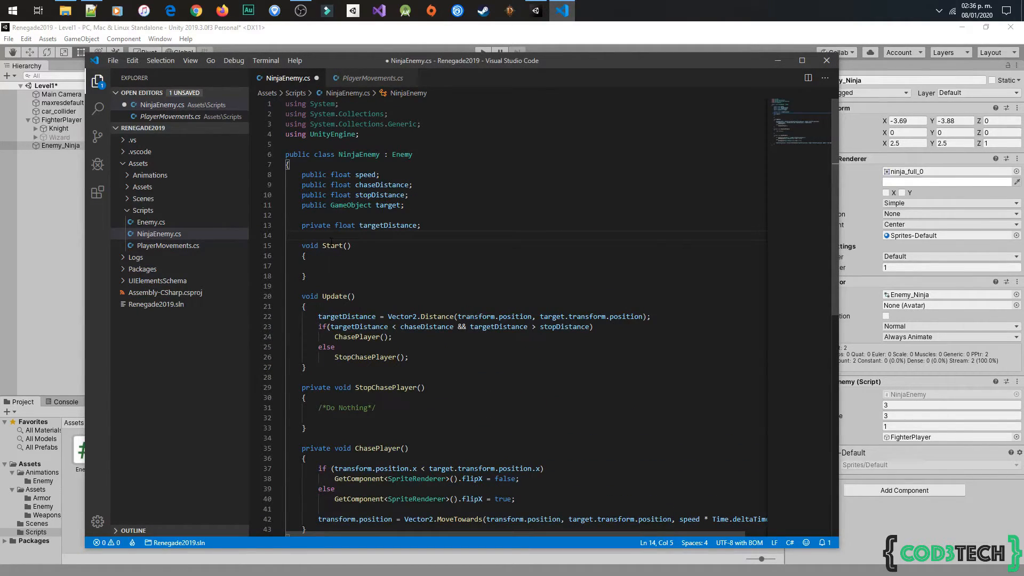
Add an Animator field and fetch it with GetComponent<Animator>() in Start.
type("Animator")
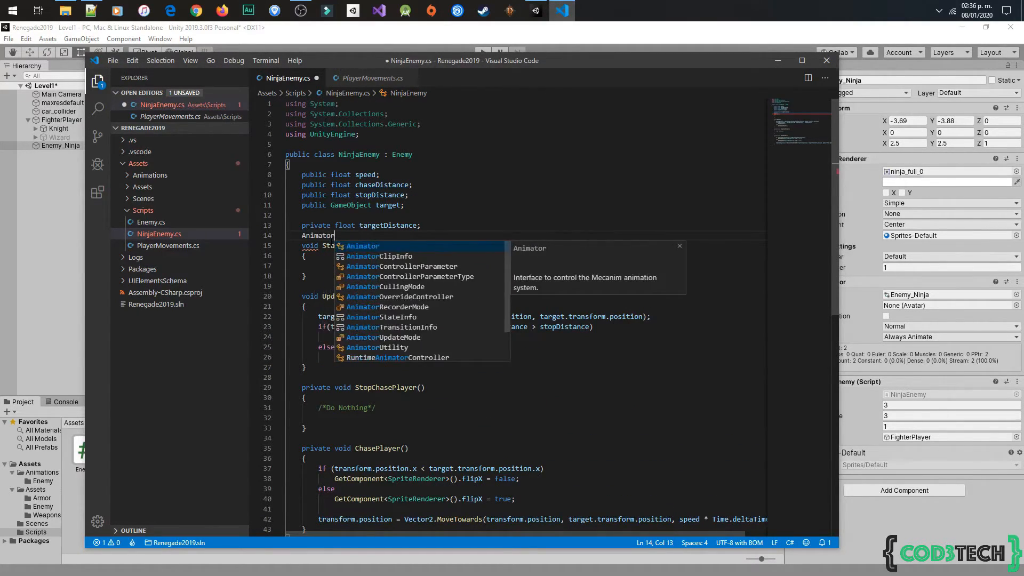
type("animator;")
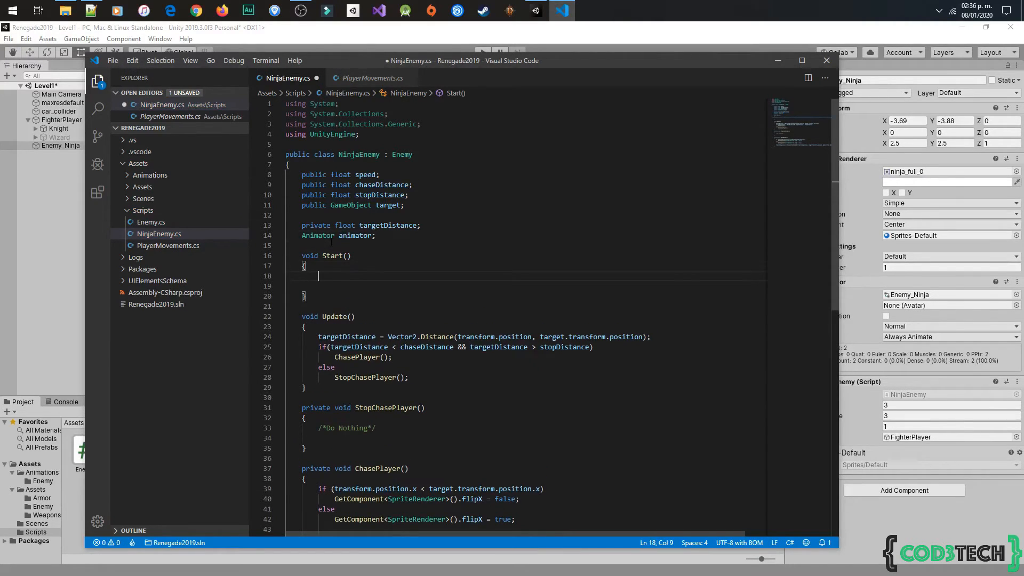
type("animator = GetComponent<")
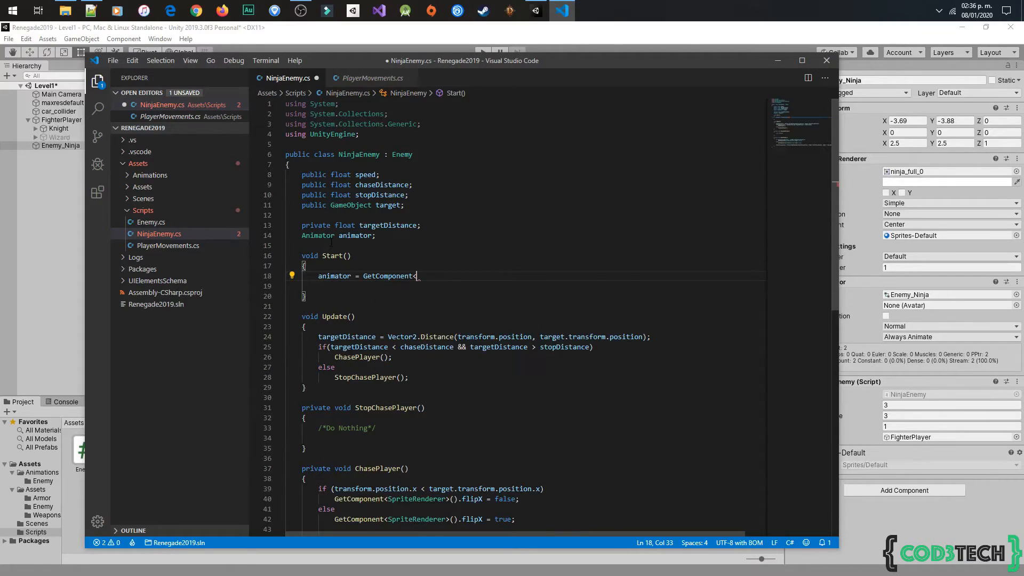
type("<Animator>();")
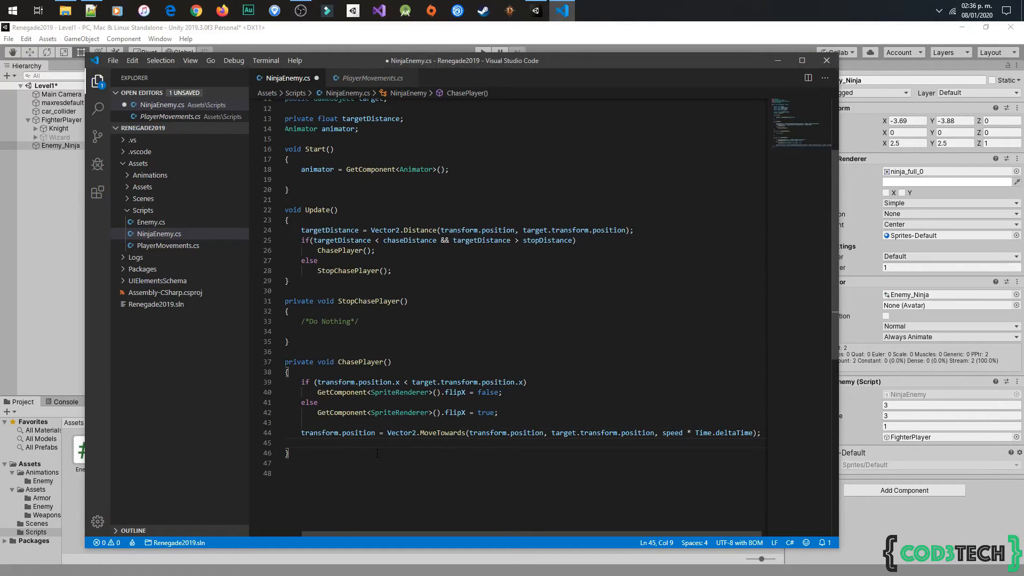
Set IsWalking true in ChasePlayer and false in StopChasePlayer, then save.
type("animator.SetBool(\"")
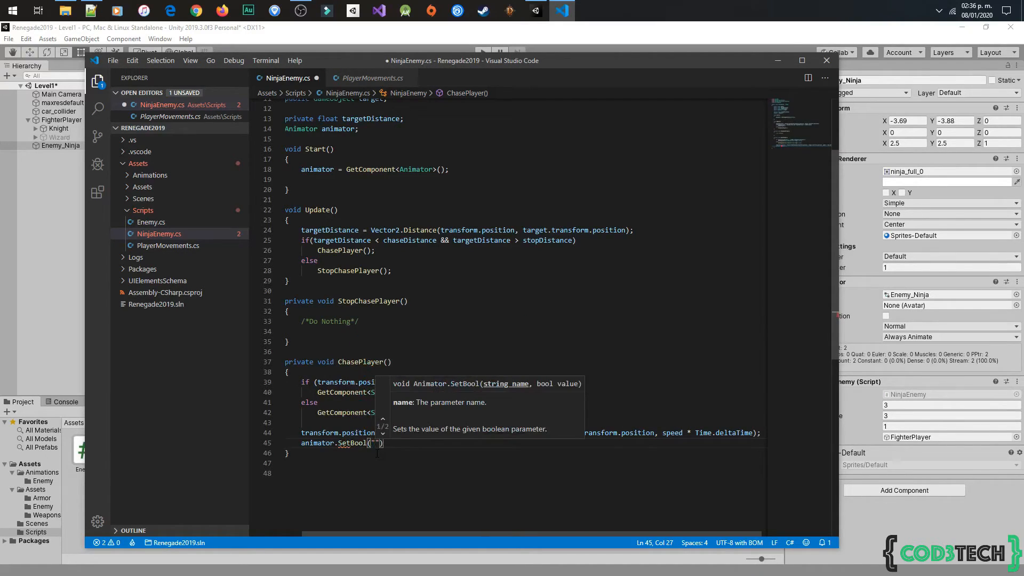
type("IsWalking")
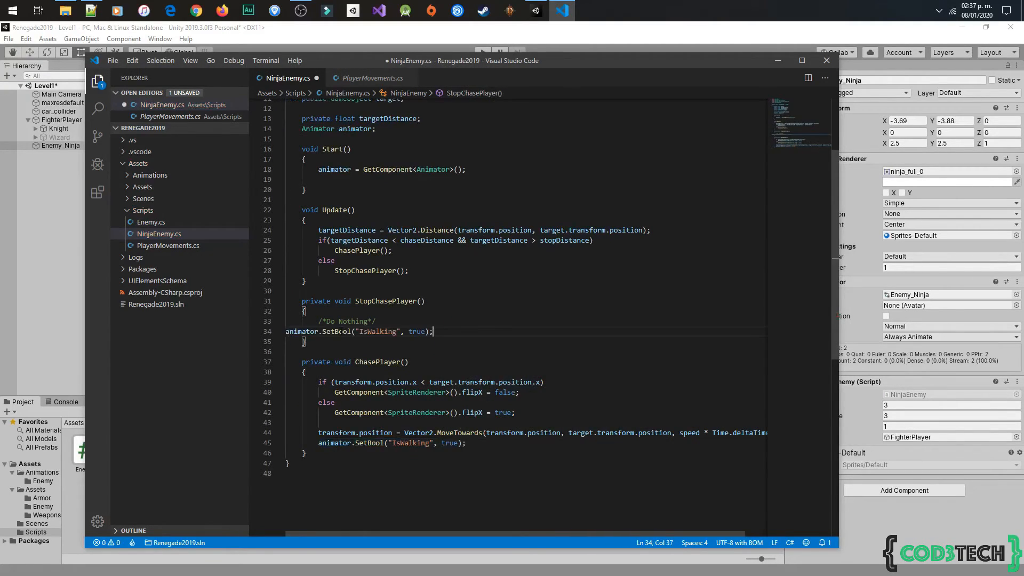
type("false")
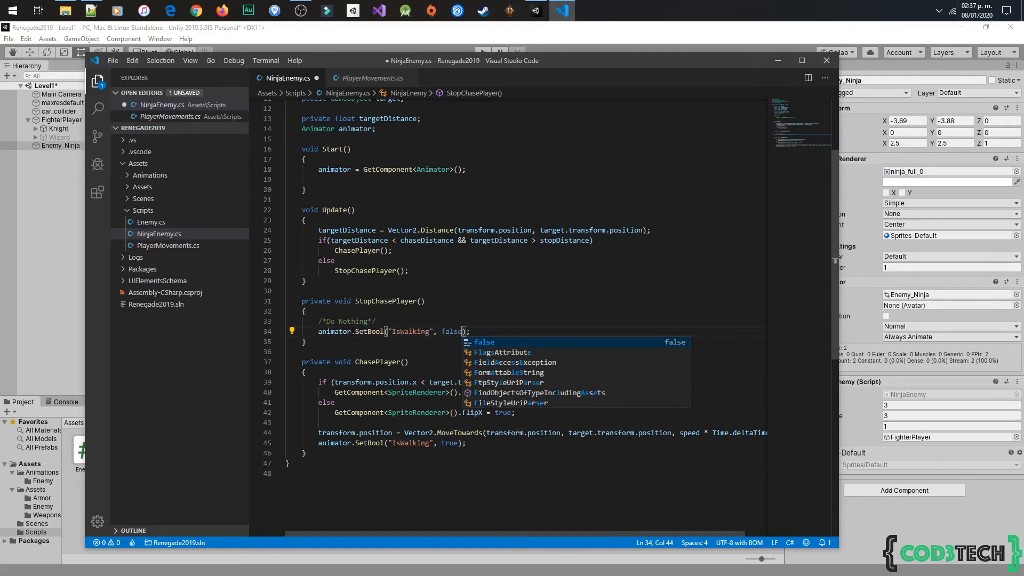
left_click(550, 10)
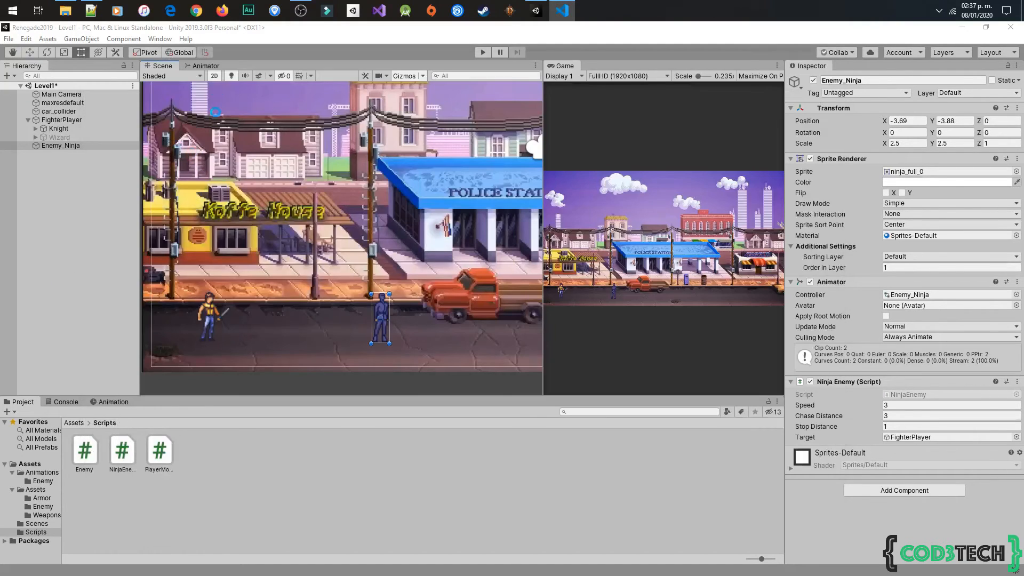
Check IsWalking in the ninja's Animator, then set speed 2 and stop distance 0.7.
left_click(205, 65)
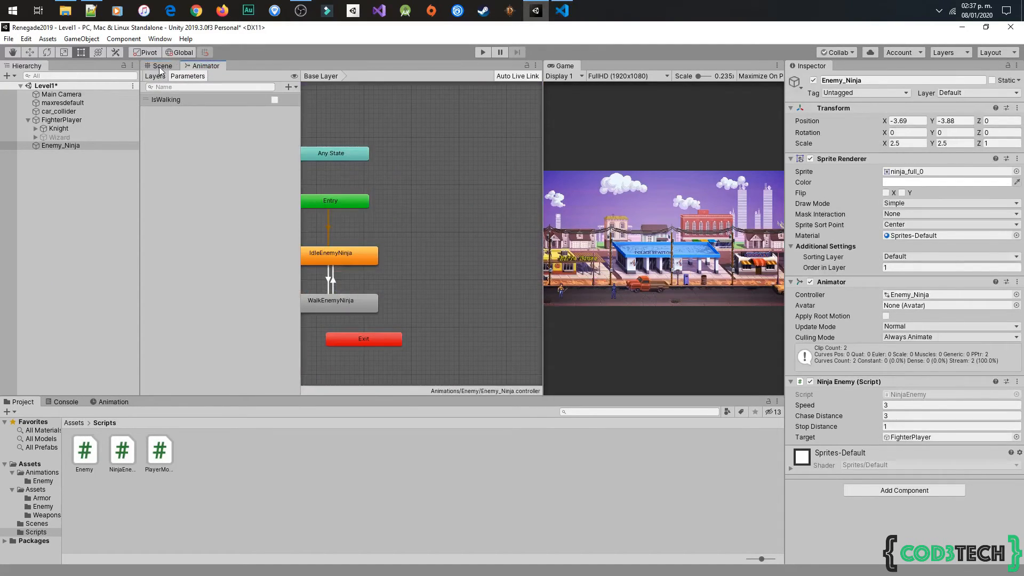
left_click(162, 66)
type("2")
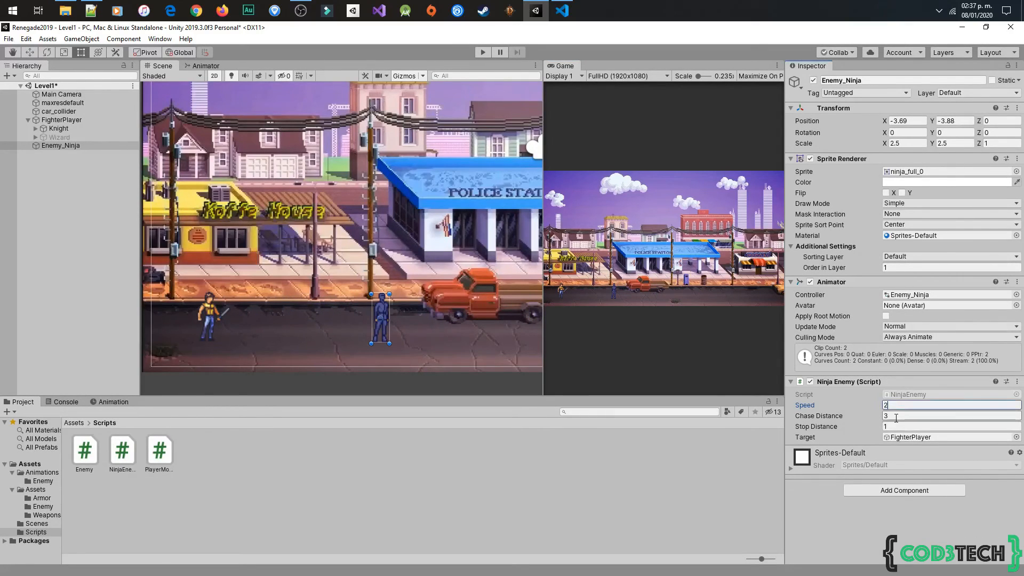
left_click(950, 427)
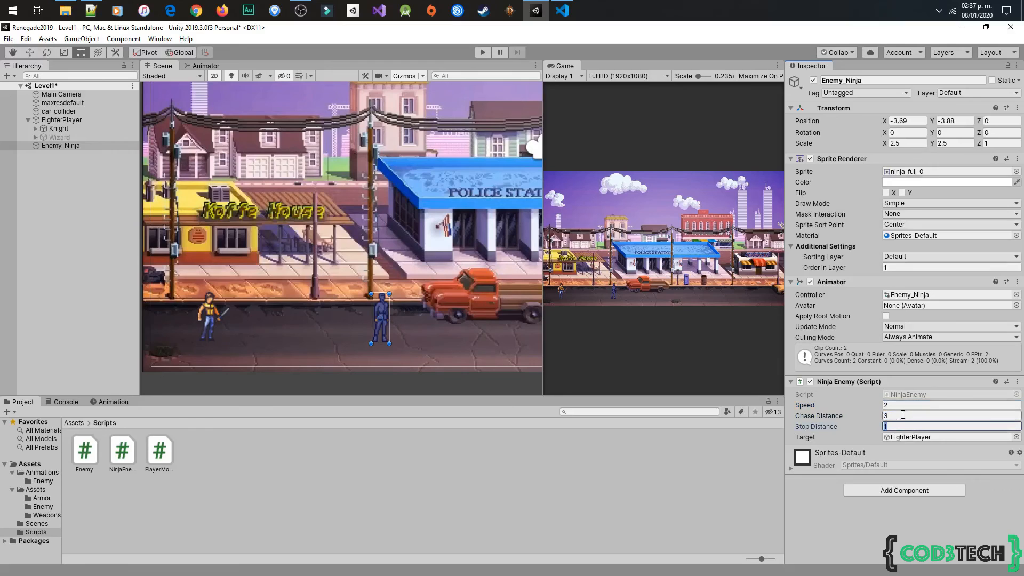
type("0.7")
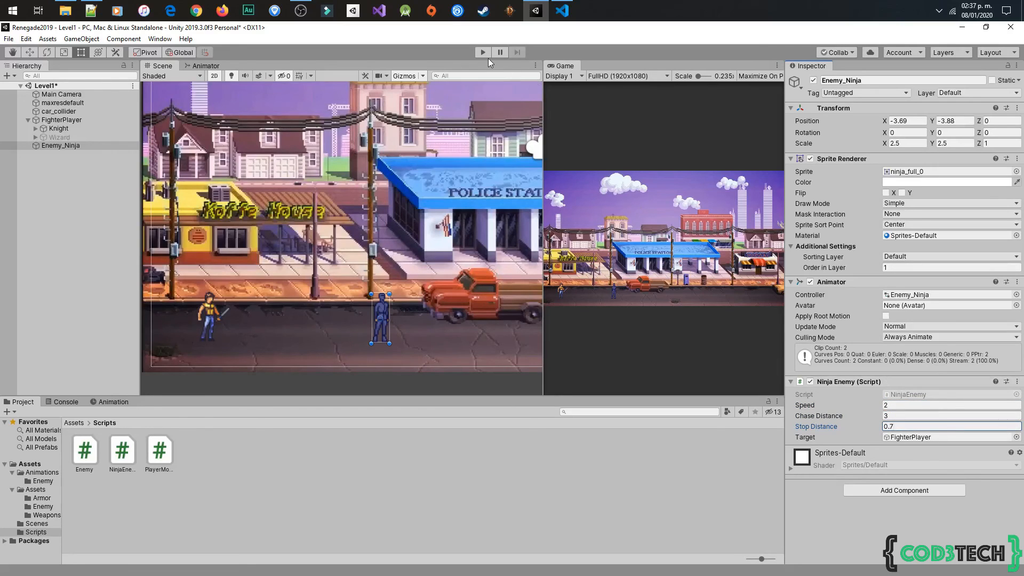